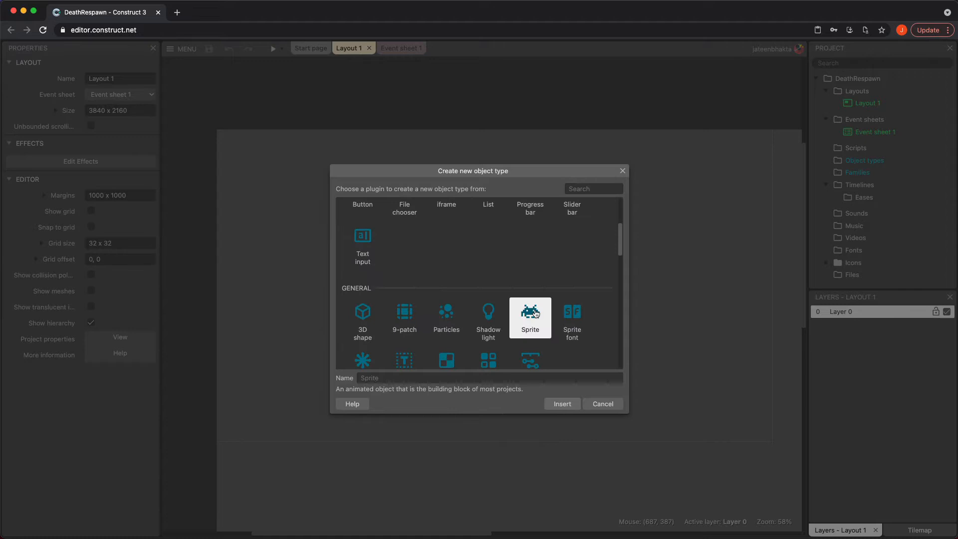
# - Create a small green sprite named 'character' and place it in Layout 1
pyautogui.write('char')
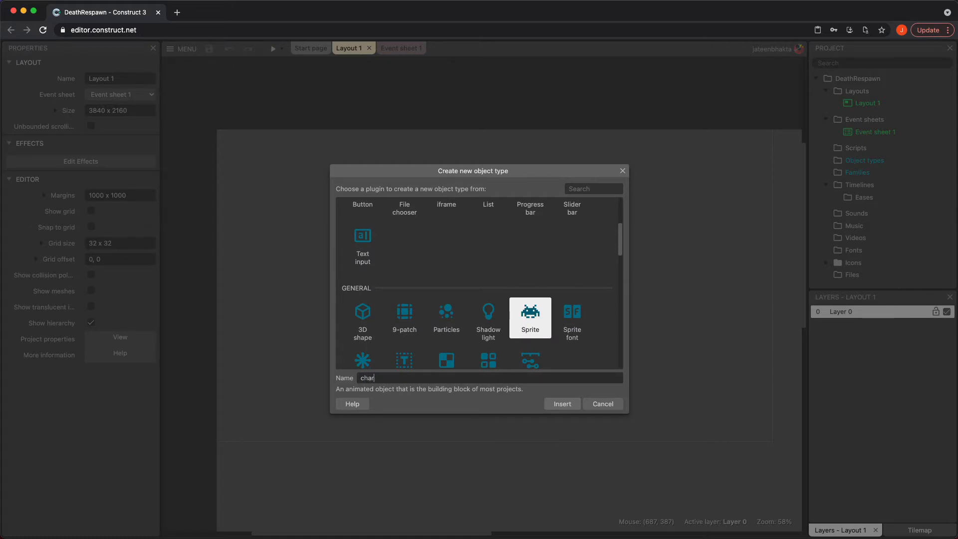
pyautogui.click(560, 403)
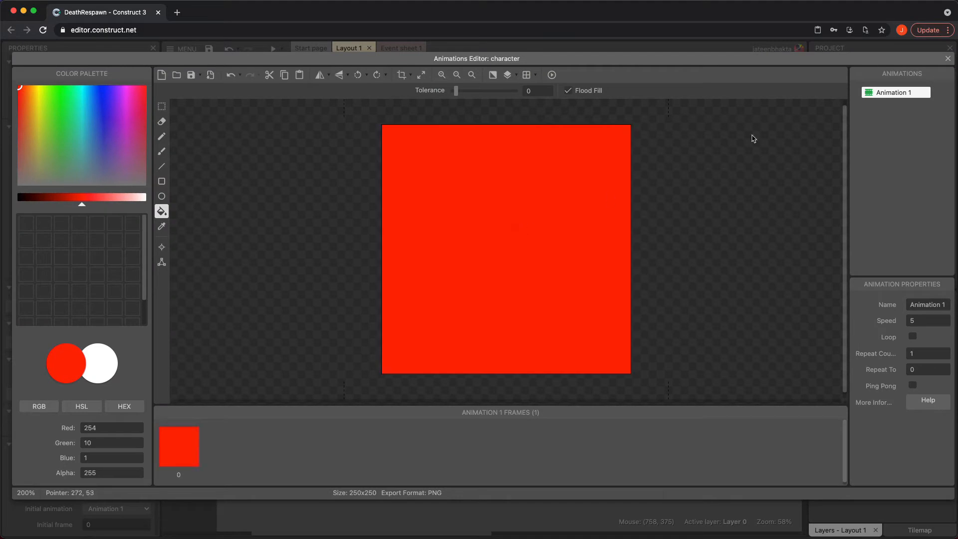
pyautogui.click(947, 58)
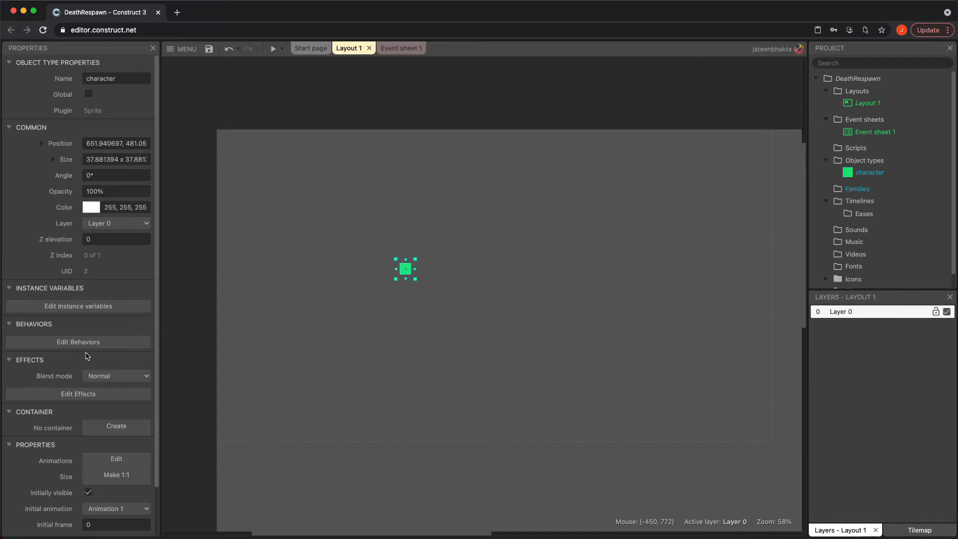
# - Give the character sprite the Platform behavior
pyautogui.click(78, 341)
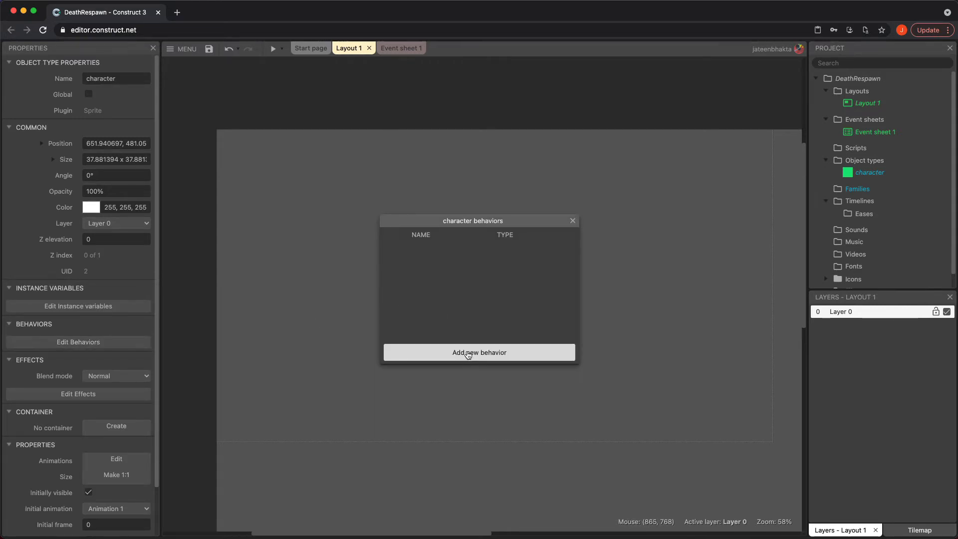
pyautogui.click(478, 352)
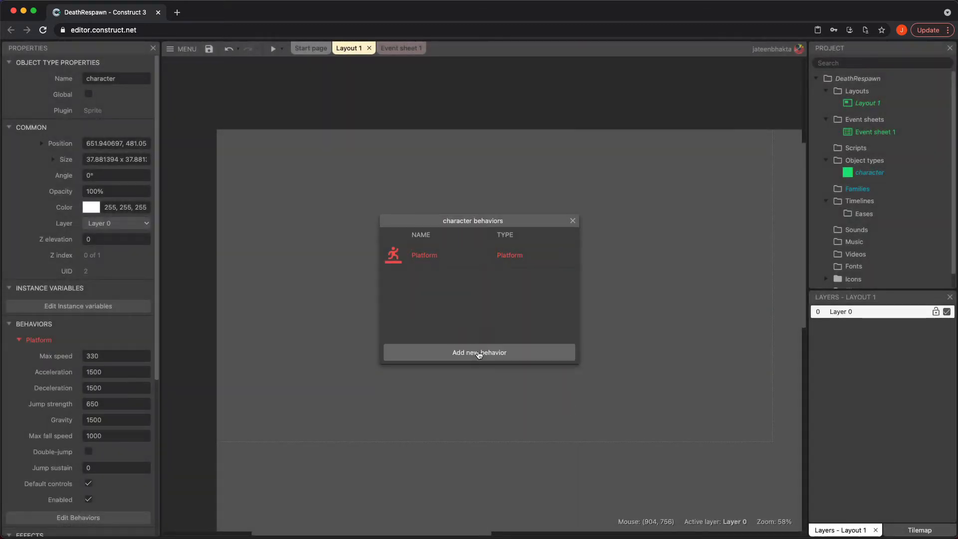
pyautogui.click(479, 351)
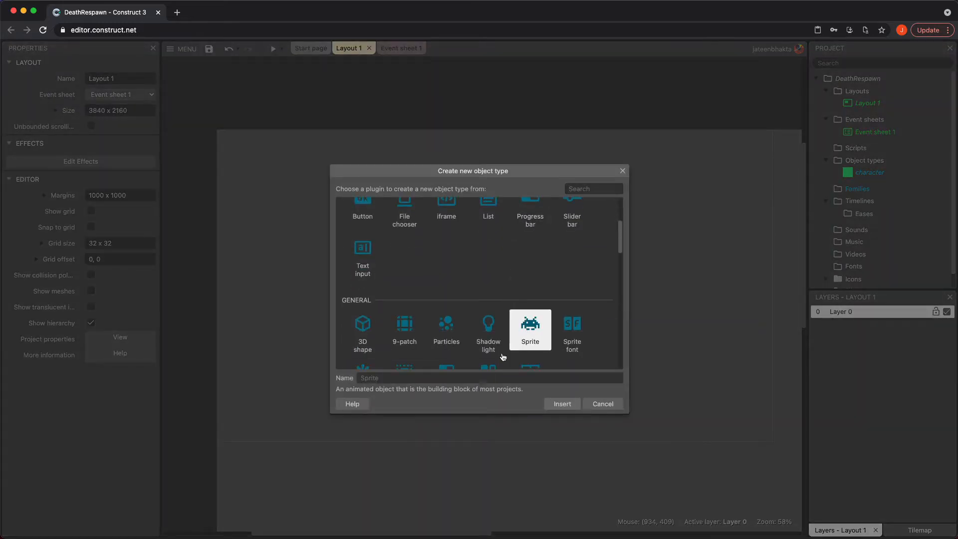
# - Create a blue sprite named 'platform' below the character
pyautogui.write('plat')
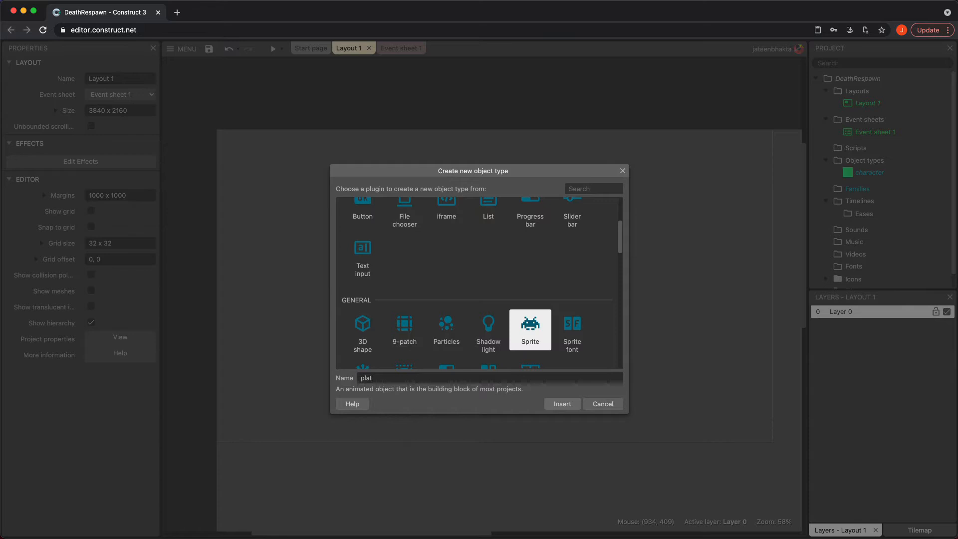
pyautogui.click(561, 403)
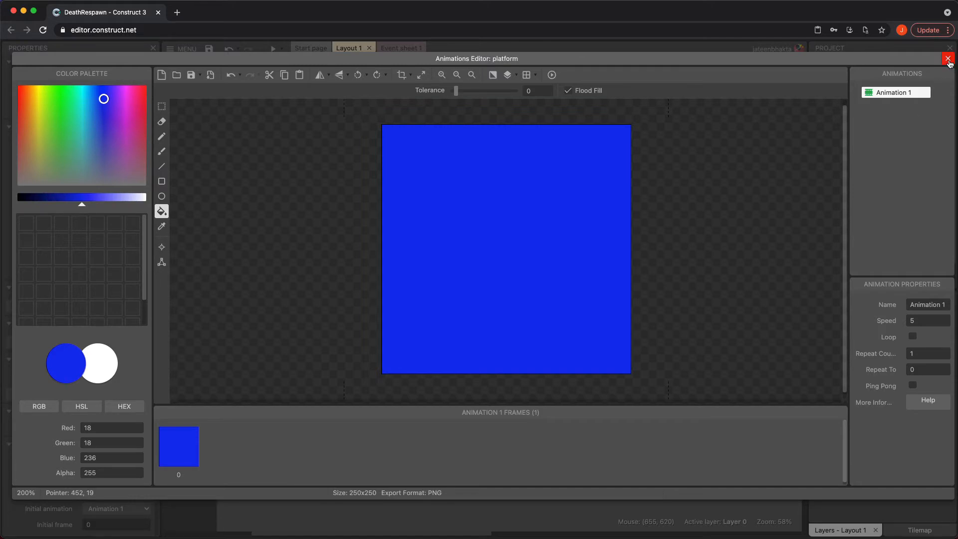
pyautogui.click(948, 57)
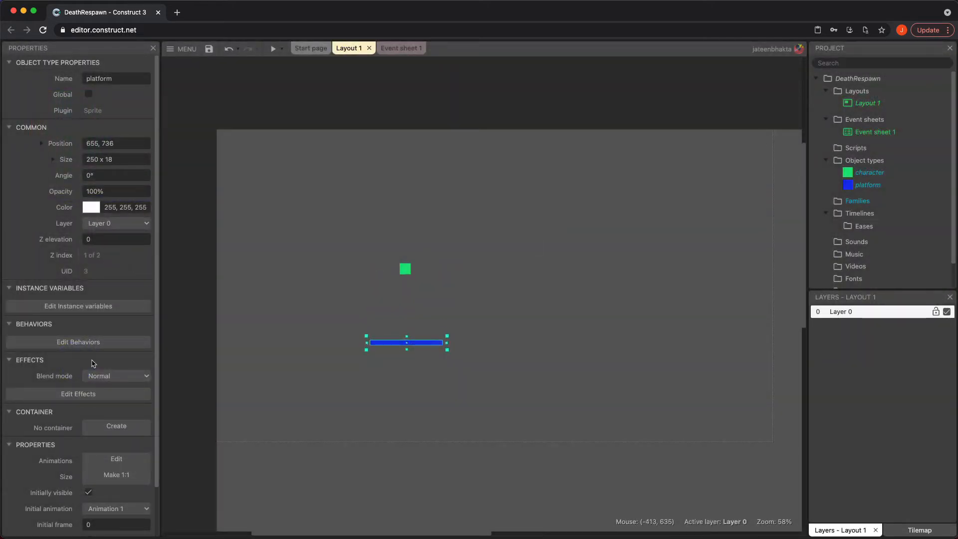
# - Add the Solid behavior to the platform sprite
pyautogui.click(79, 341)
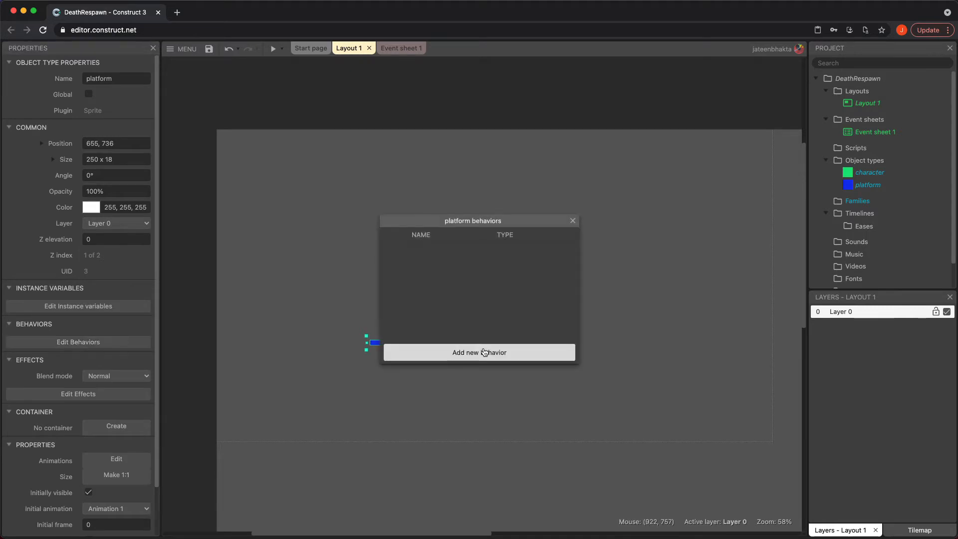
pyautogui.click(478, 352)
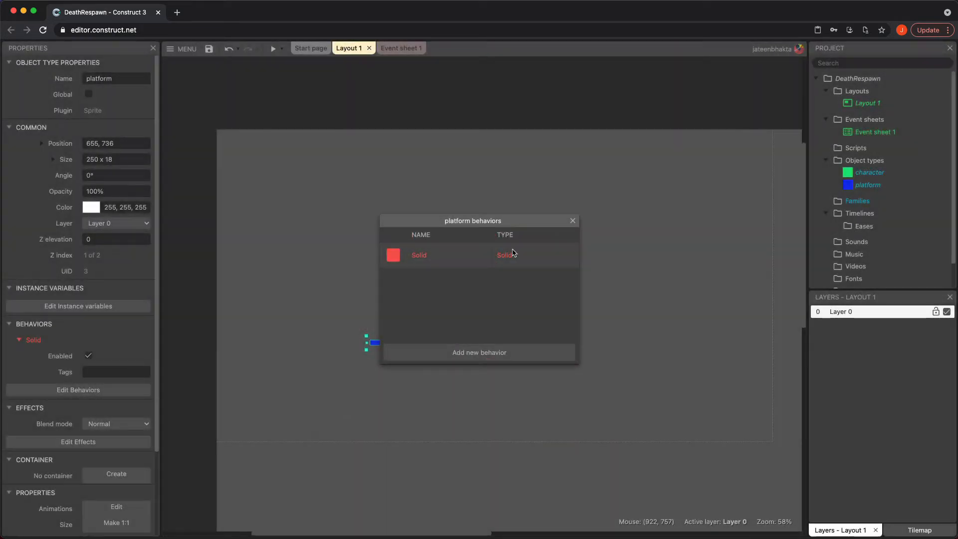
pyautogui.click(572, 220)
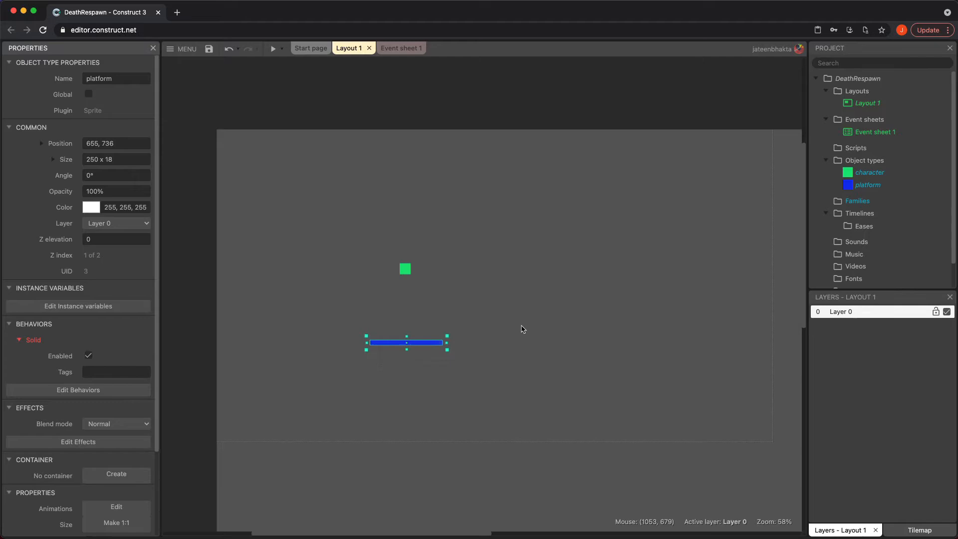
# - Preview the layout, then copy the blue platform into seven platforms at varying heights
pyautogui.click(273, 48)
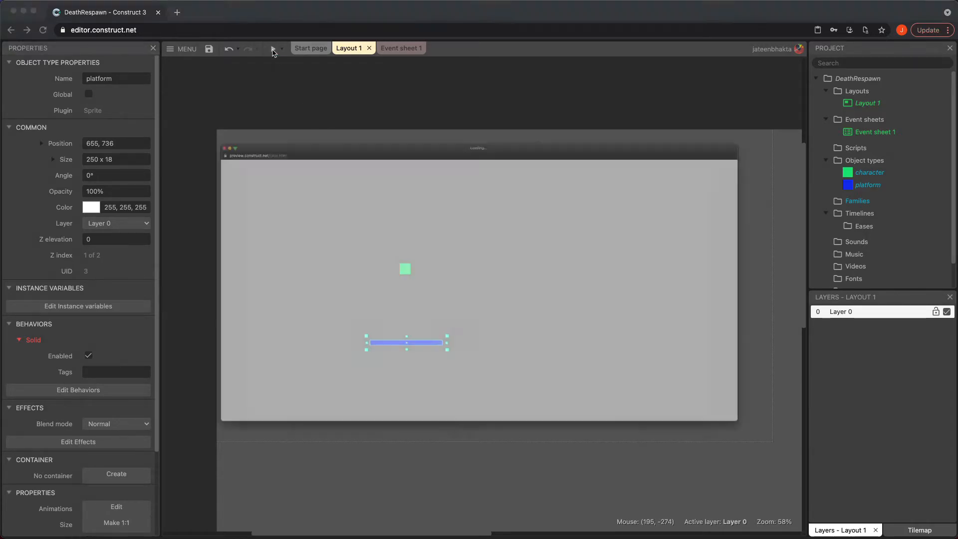
pyautogui.click(272, 48)
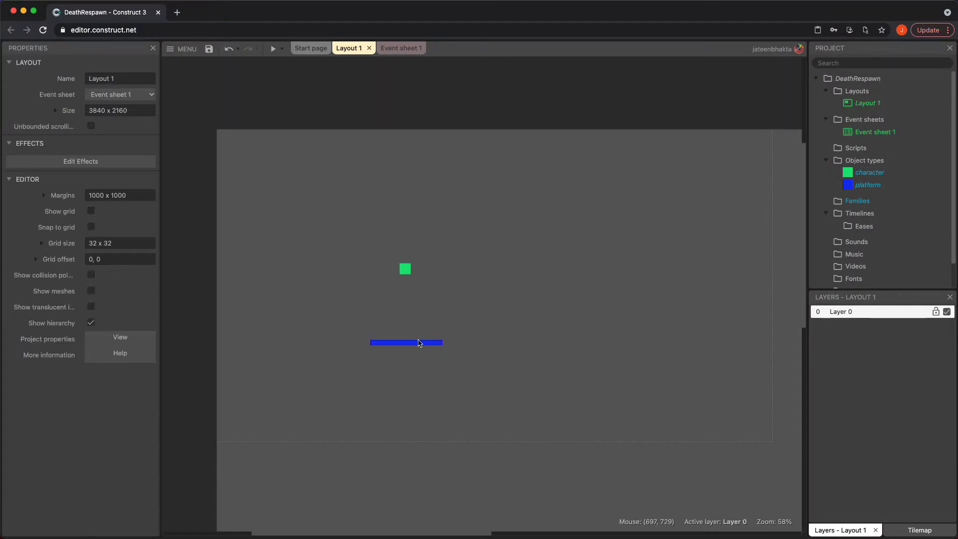
pyautogui.click(527, 359)
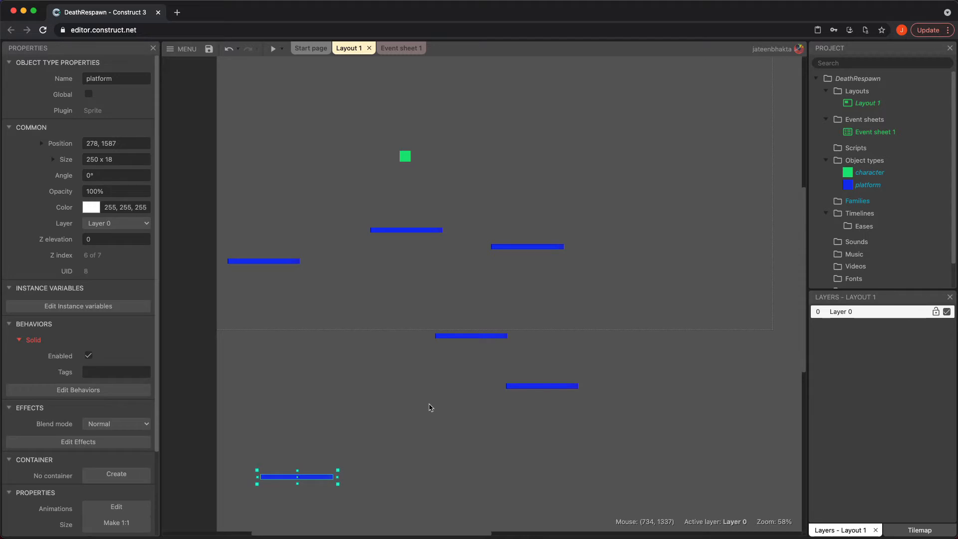
pyautogui.click(272, 48)
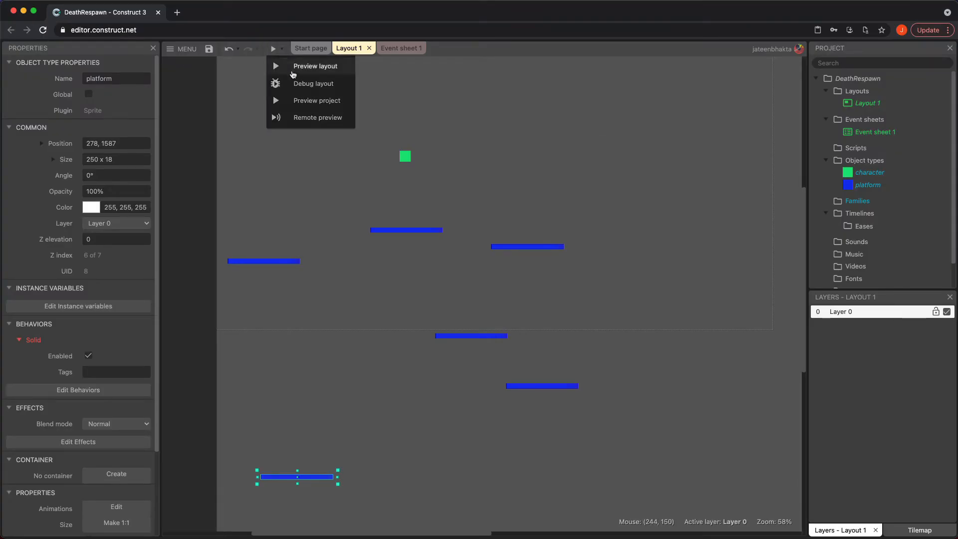
pyautogui.click(313, 84)
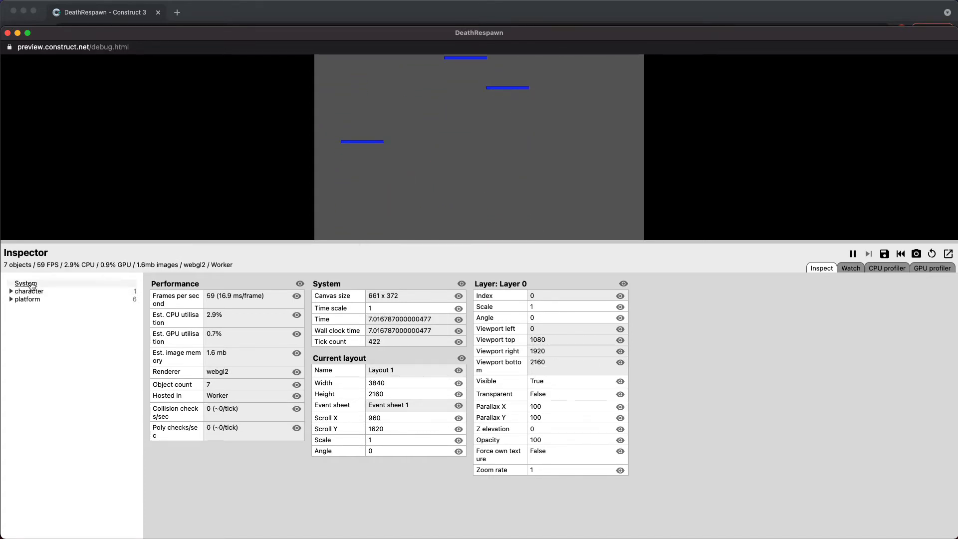
pyautogui.click(30, 291)
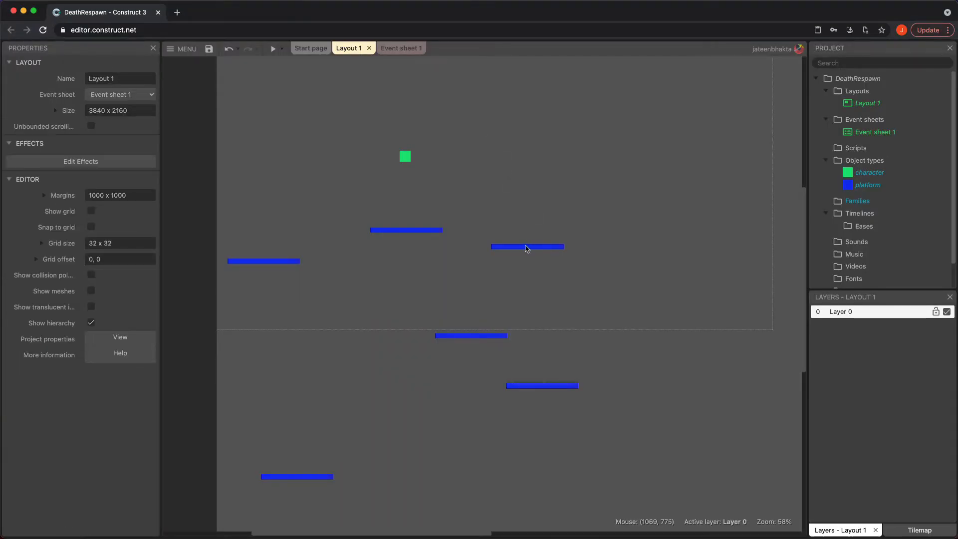
# - Create a red 'Death' sprite and stretch it across the layout's bottom edge
pyautogui.scroll(-3)
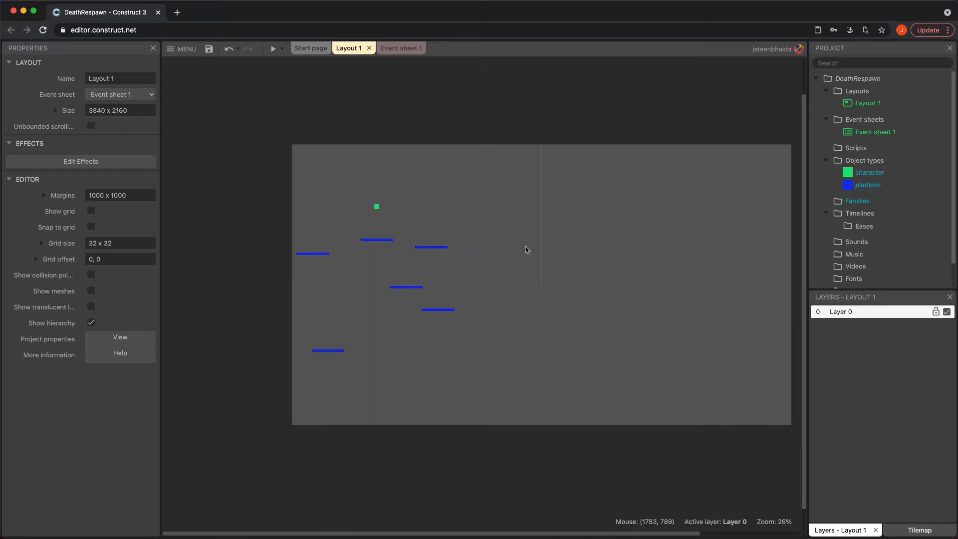
pyautogui.moveTo(522, 326)
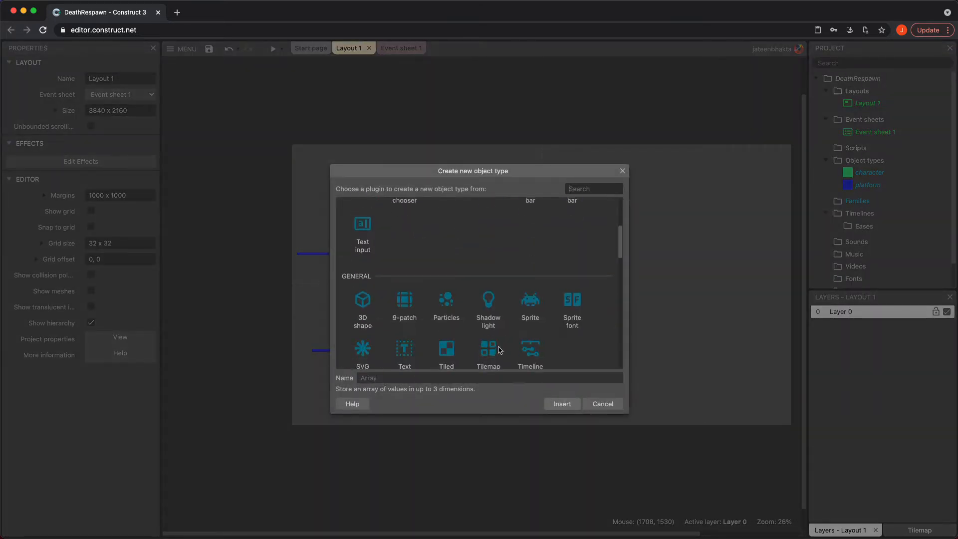
pyautogui.click(529, 305)
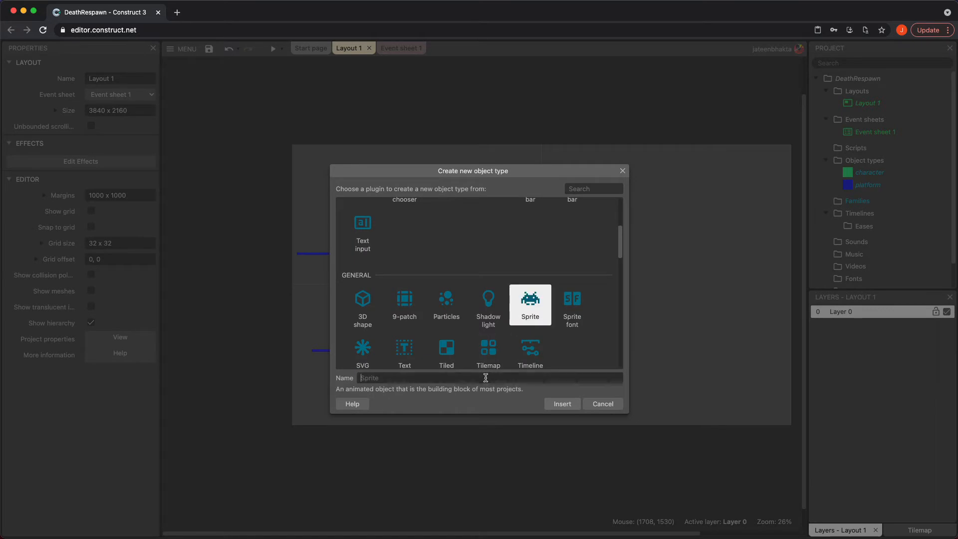
pyautogui.write('Death')
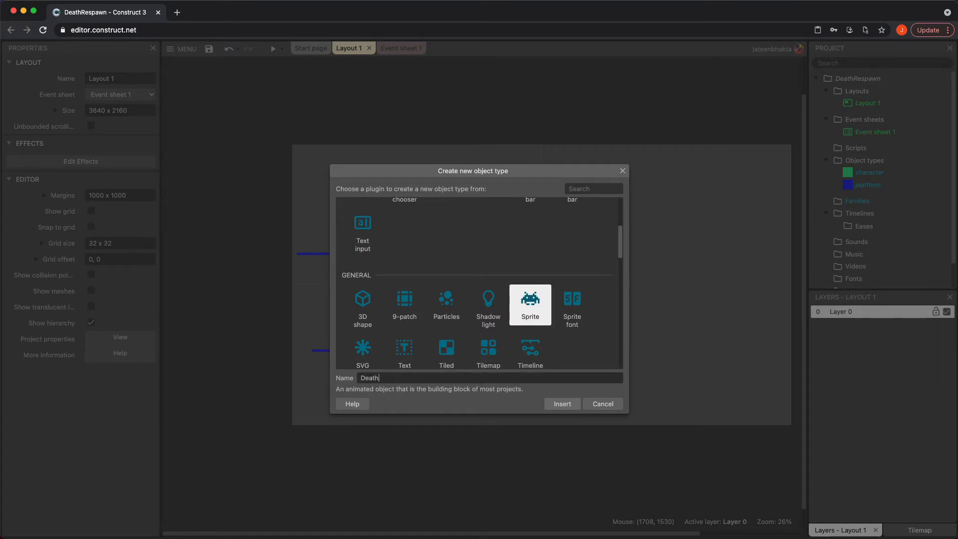
pyautogui.click(560, 403)
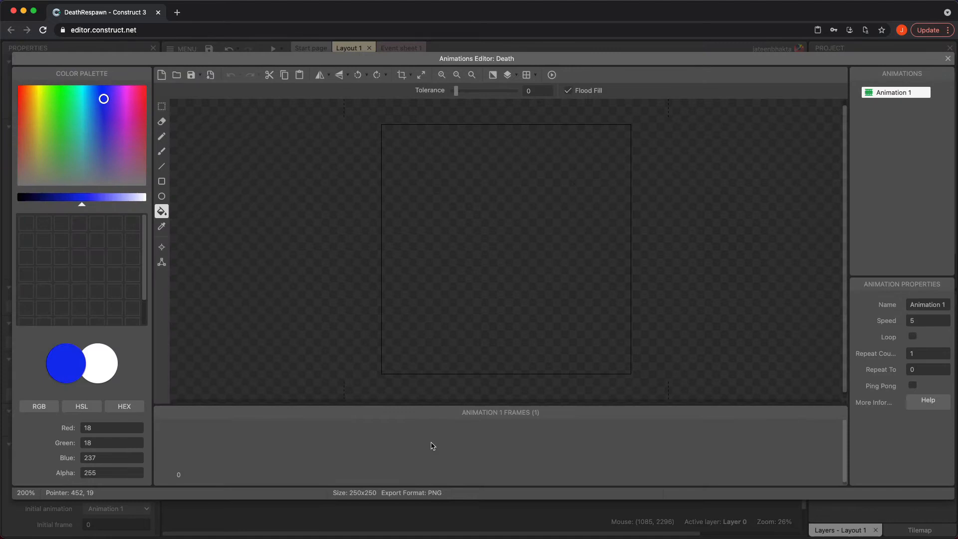
pyautogui.click(20, 101)
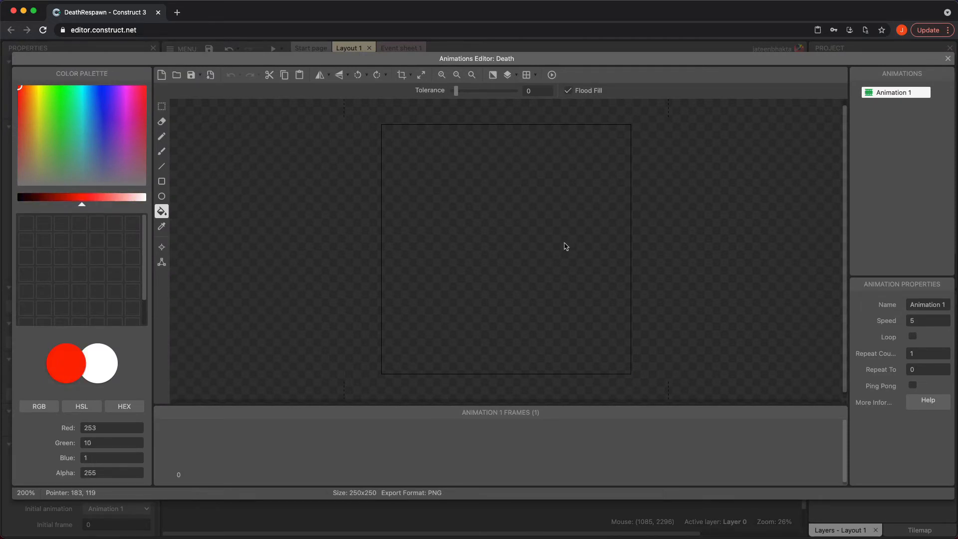
pyautogui.click(946, 57)
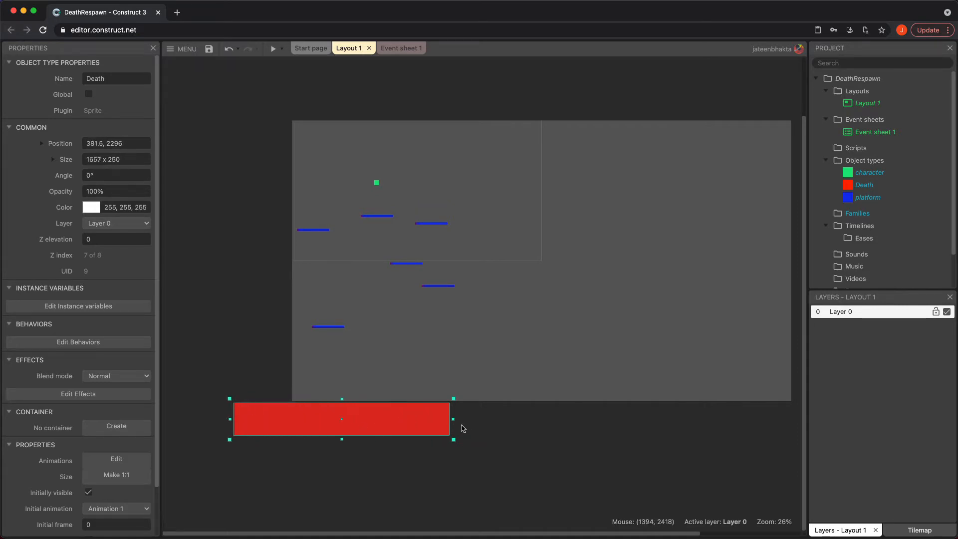
pyautogui.moveTo(451, 419); pyautogui.dragTo(712, 419)
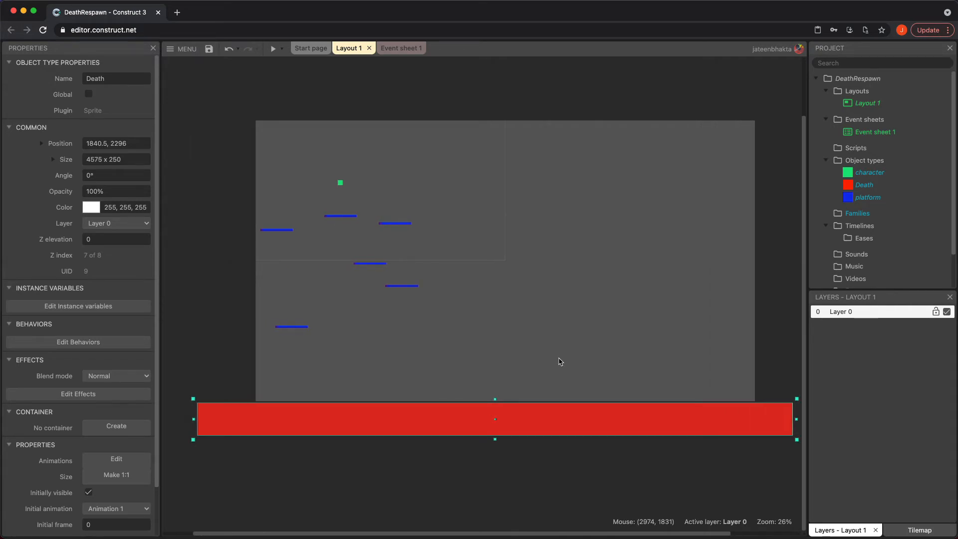
pyautogui.moveTo(543, 415)
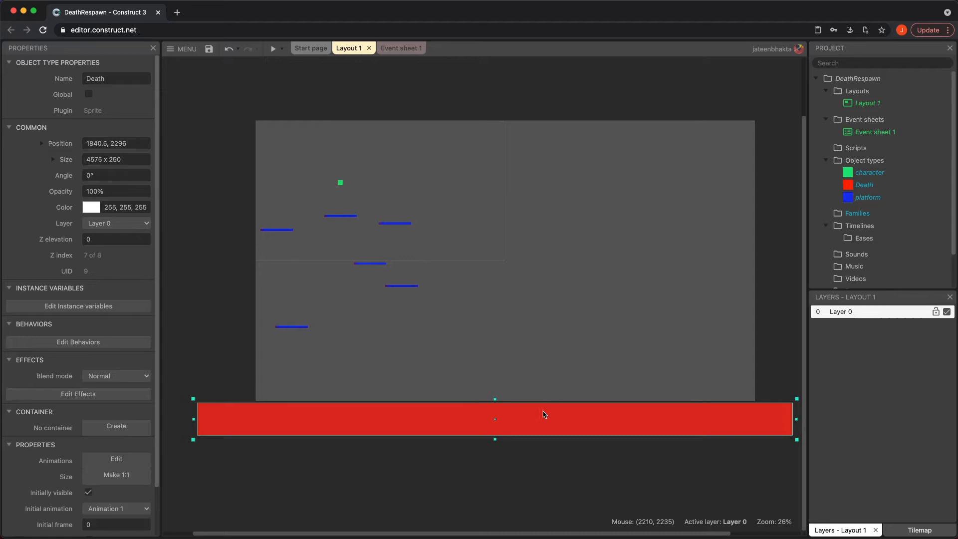
pyautogui.moveTo(543, 413)
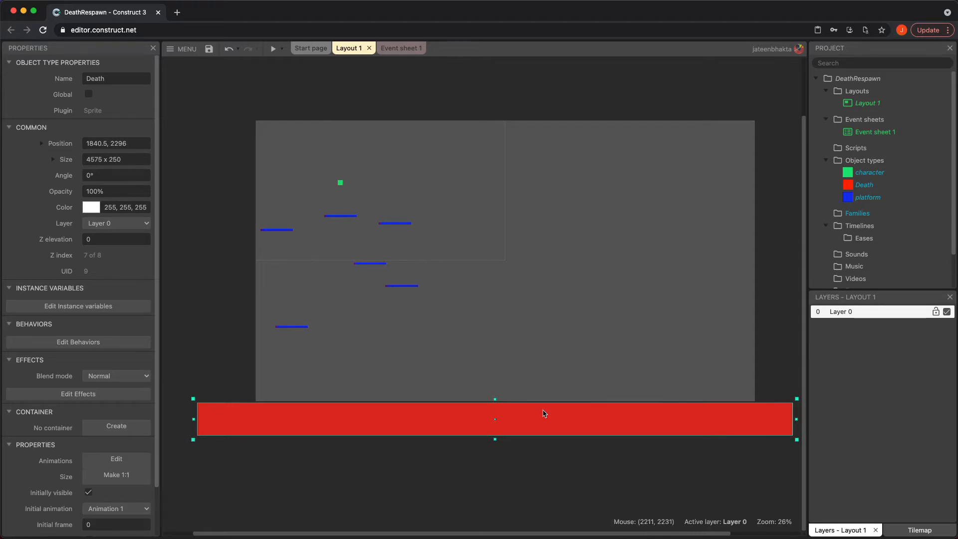
pyautogui.moveTo(370, 430)
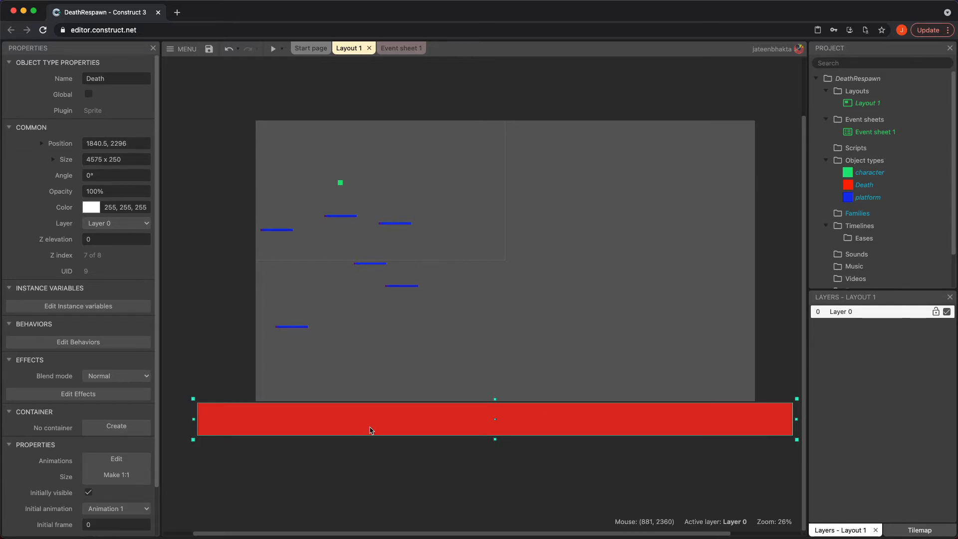
pyautogui.click(346, 145)
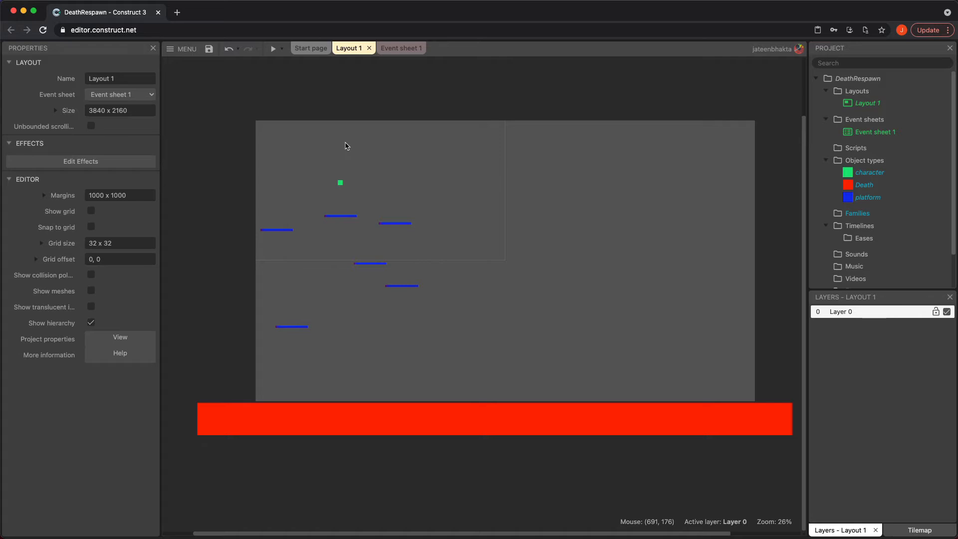
pyautogui.moveTo(343, 170)
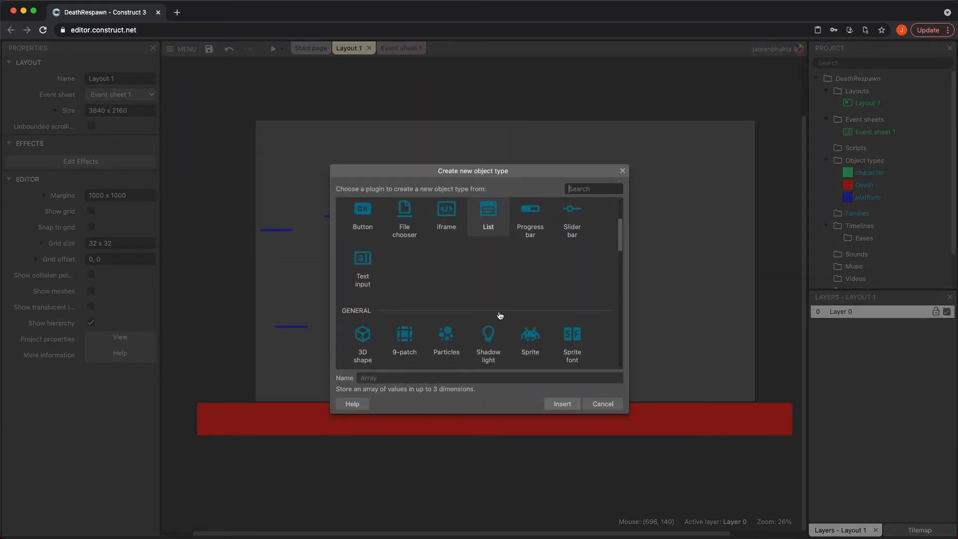
# - Create a 'RespawnPoint' sprite and position it just above the character
pyautogui.click(529, 340)
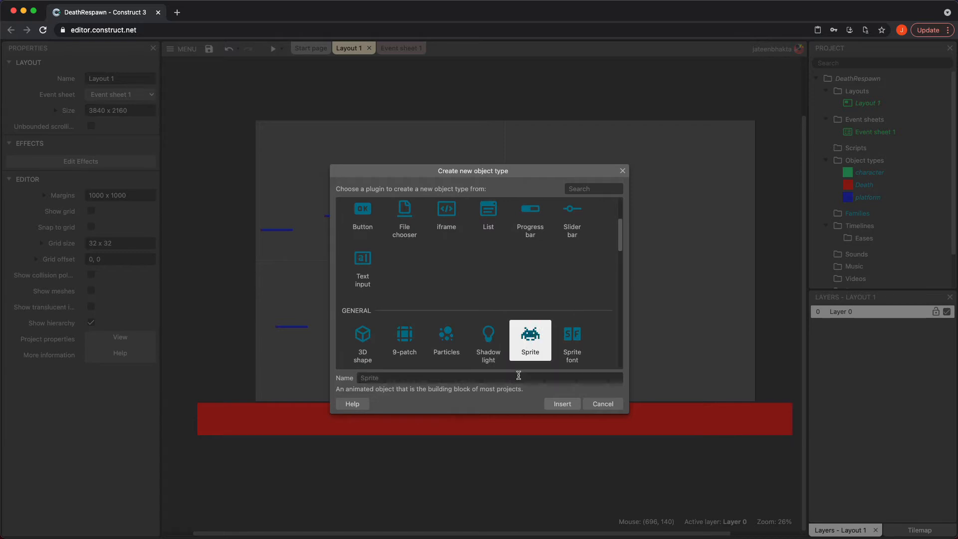
pyautogui.write('Respa')
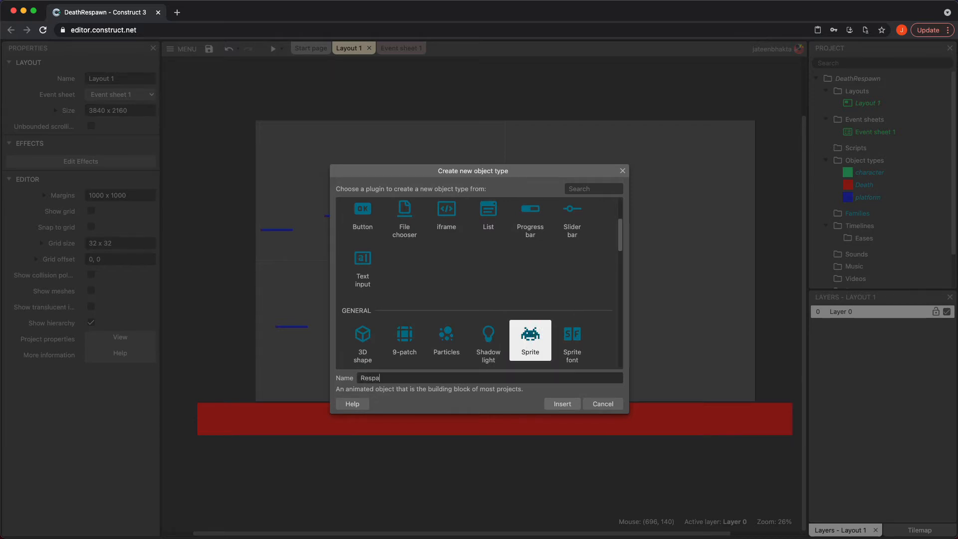
pyautogui.click(560, 403)
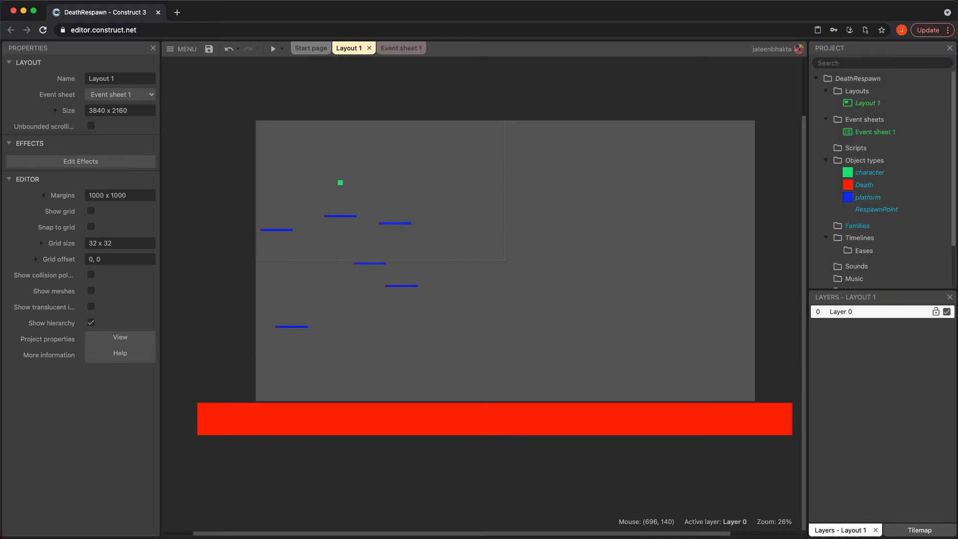
pyautogui.moveTo(263, 207)
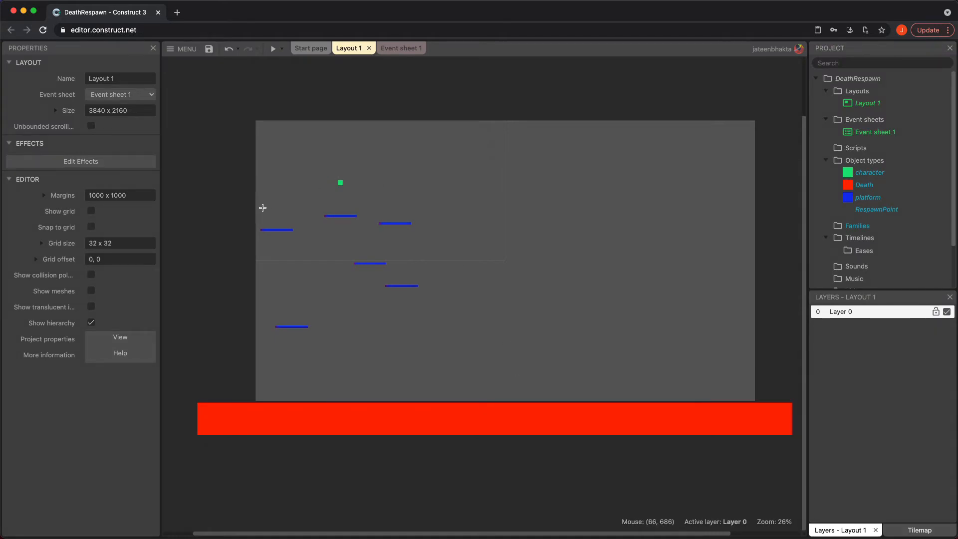
pyautogui.doubleClick(877, 209)
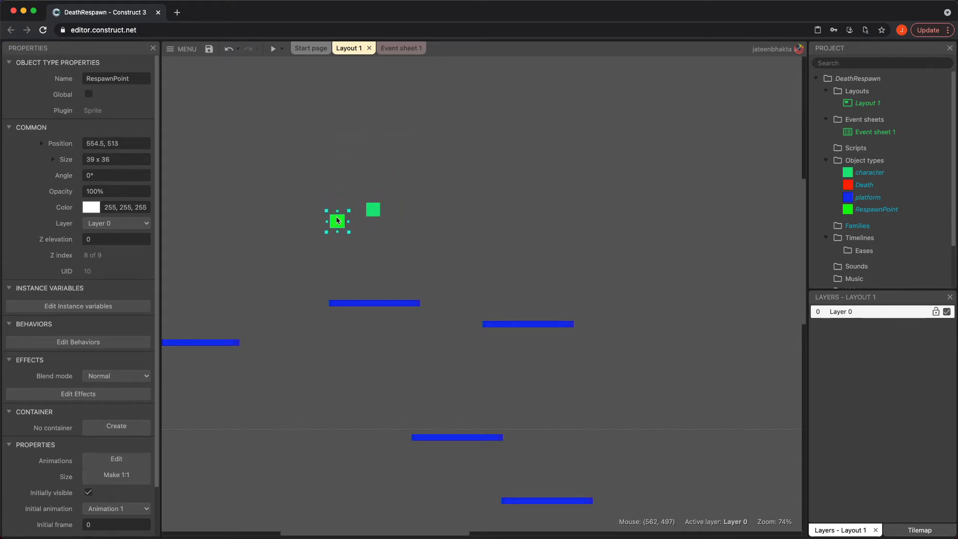
pyautogui.moveTo(337, 220); pyautogui.dragTo(372, 193)
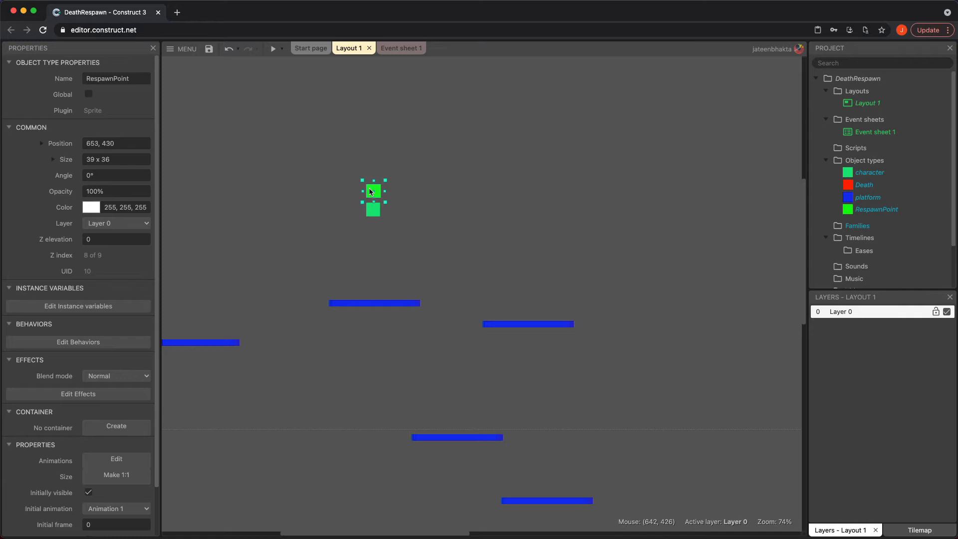
pyautogui.moveTo(373, 199); pyautogui.dragTo(372, 201)
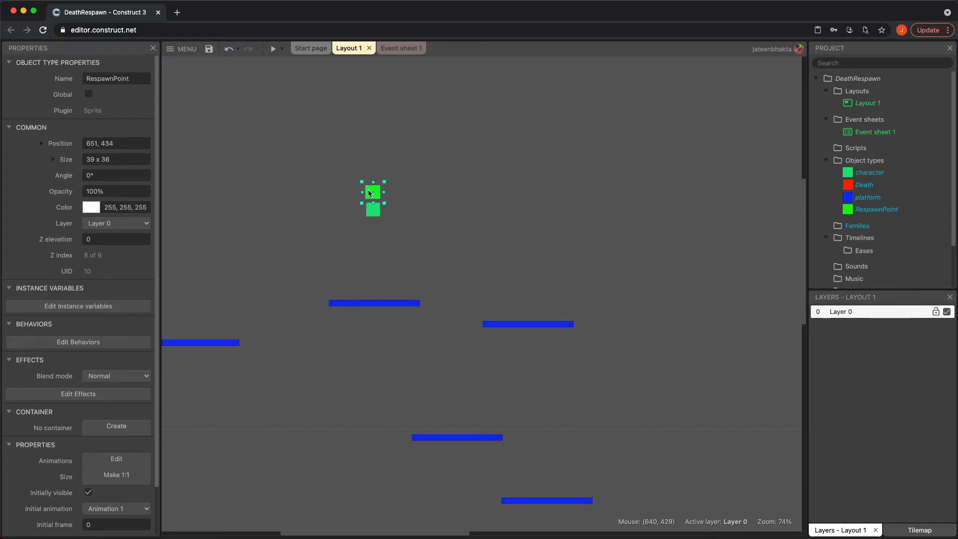
# - Untick Initially visible on RespawnPoint, colour it magenta, and open Event sheet 1
pyautogui.scroll(-3)
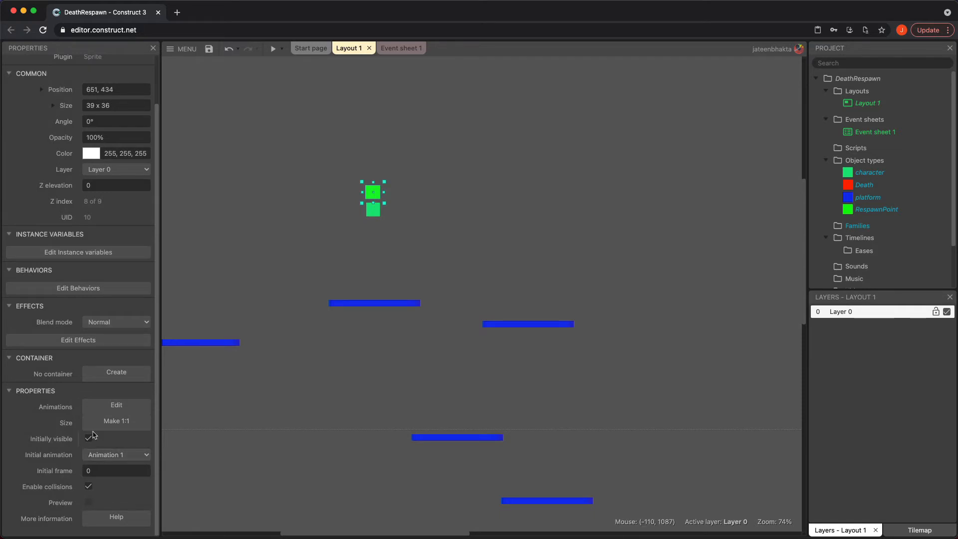
pyautogui.click(87, 438)
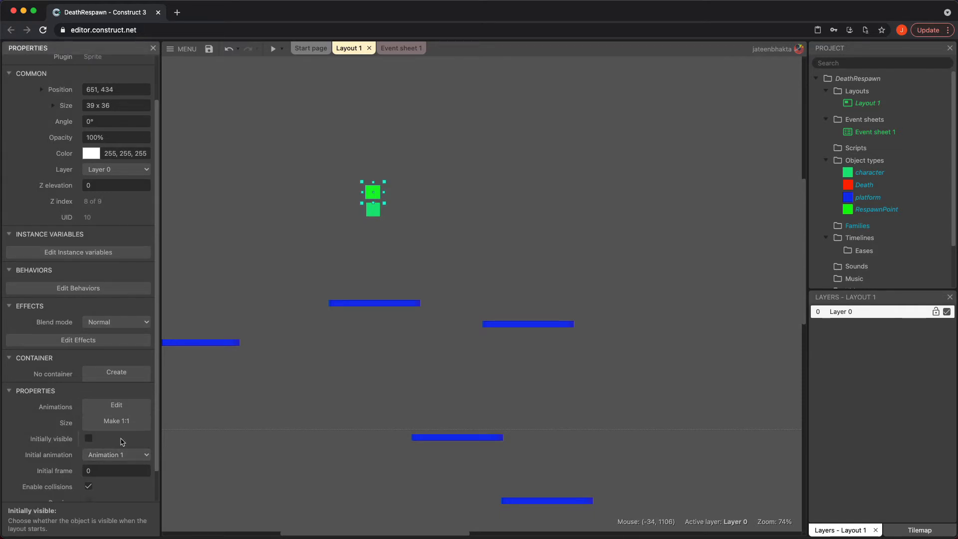
pyautogui.click(88, 438)
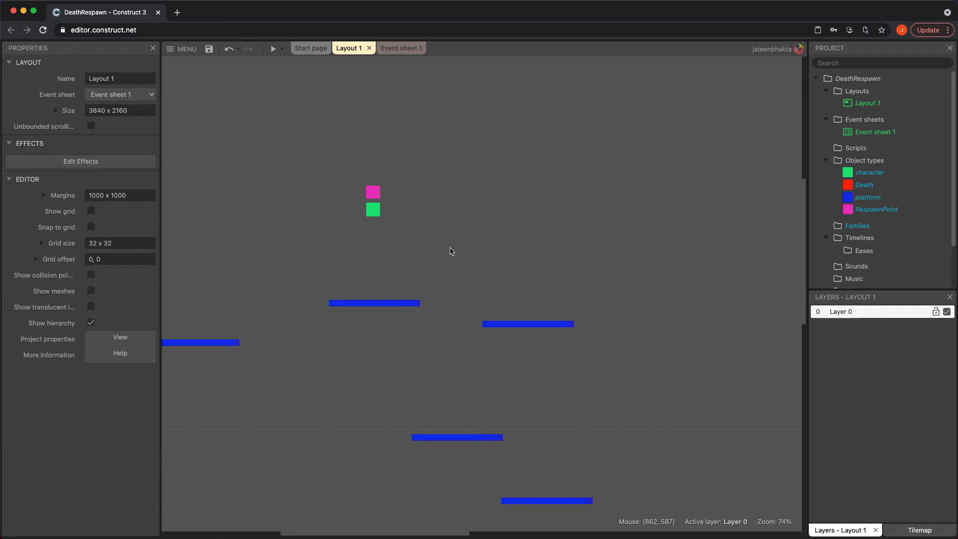
pyautogui.scroll(-3)
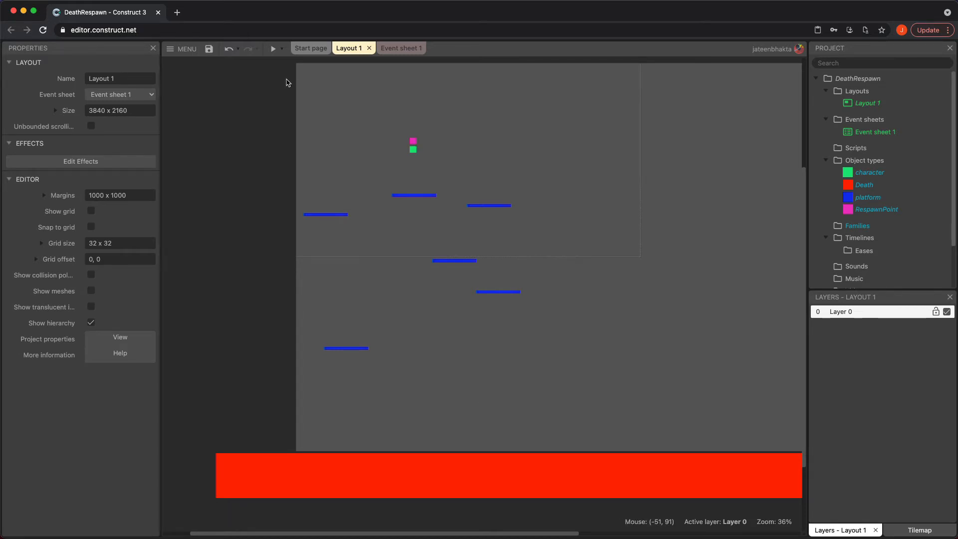
pyautogui.moveTo(357, 139)
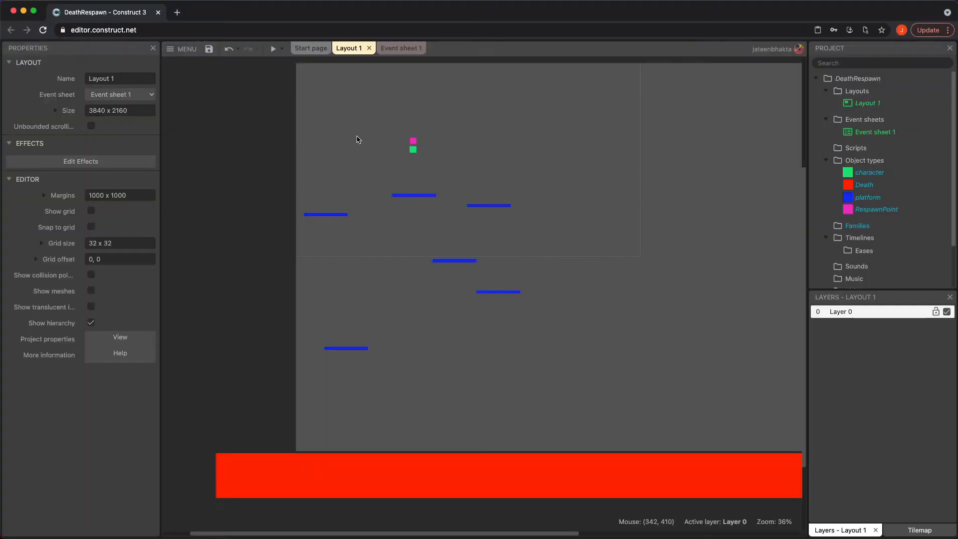
pyautogui.click(412, 140)
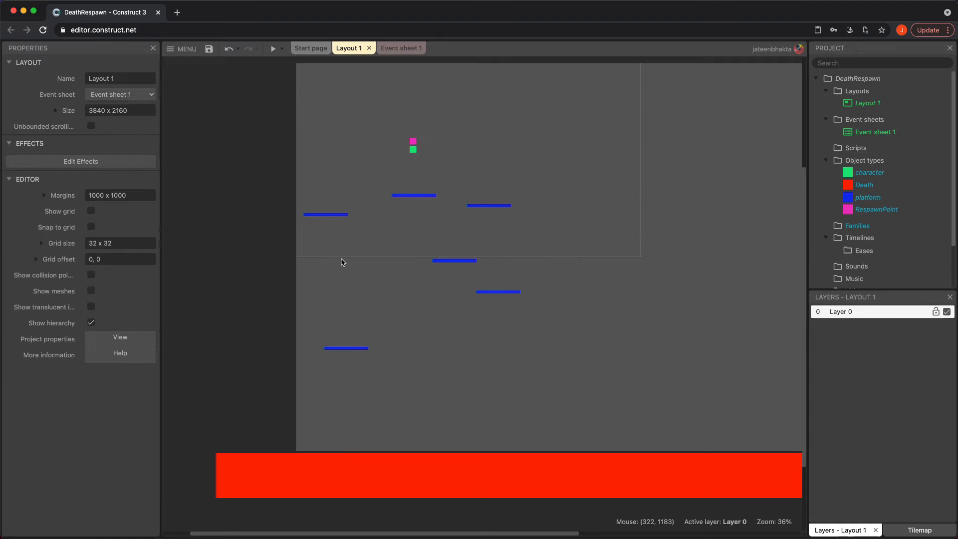
pyautogui.click(393, 48)
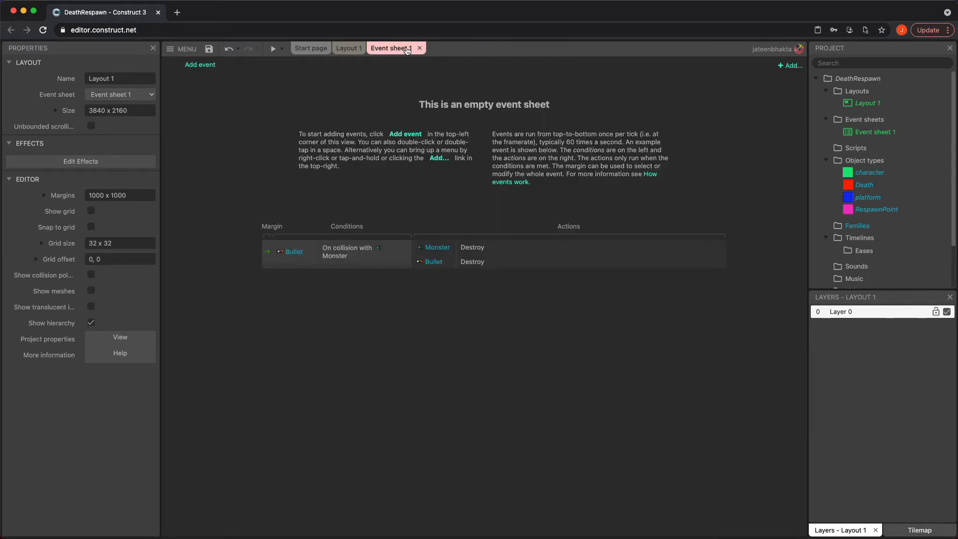
pyautogui.moveTo(200, 65)
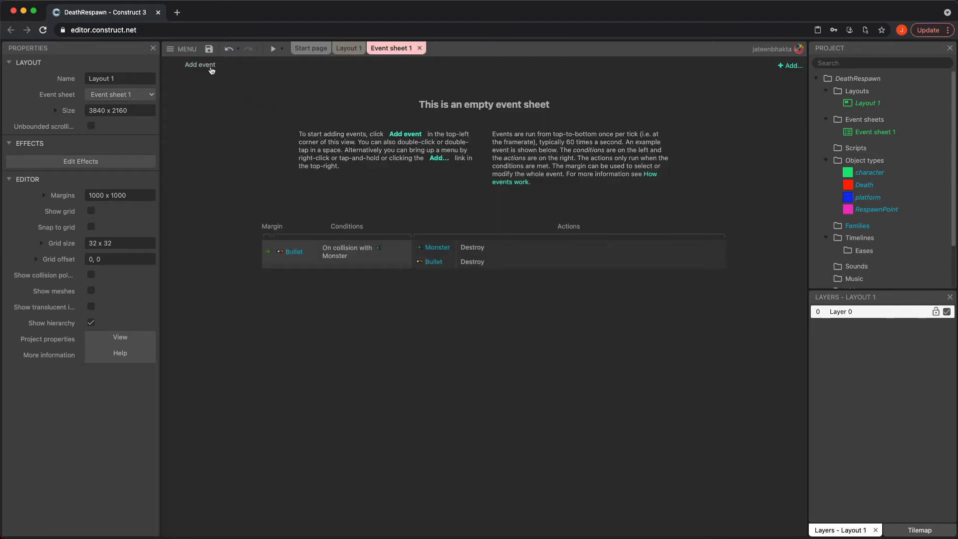
# - Add a 'character On collision with another object: Death' event
pyautogui.click(200, 64)
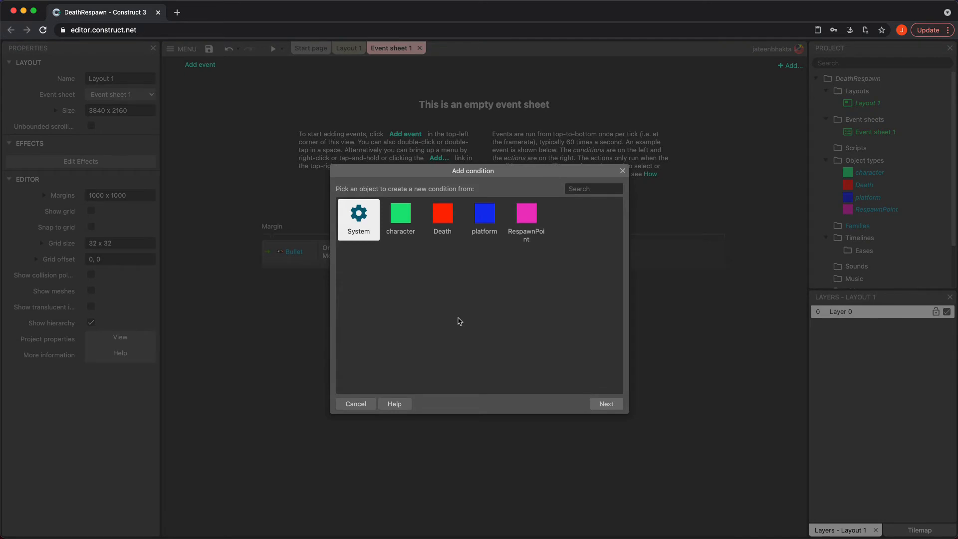
pyautogui.moveTo(485, 255)
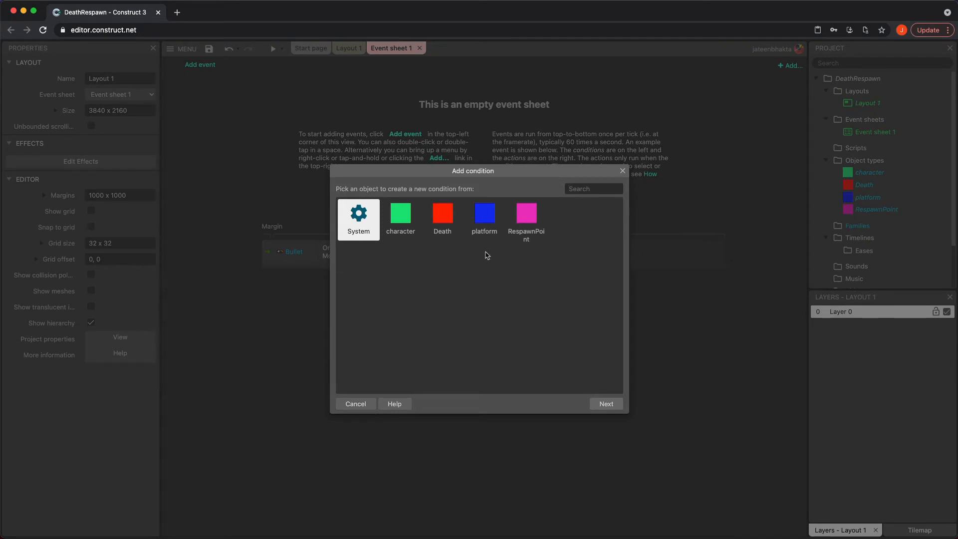
pyautogui.click(400, 218)
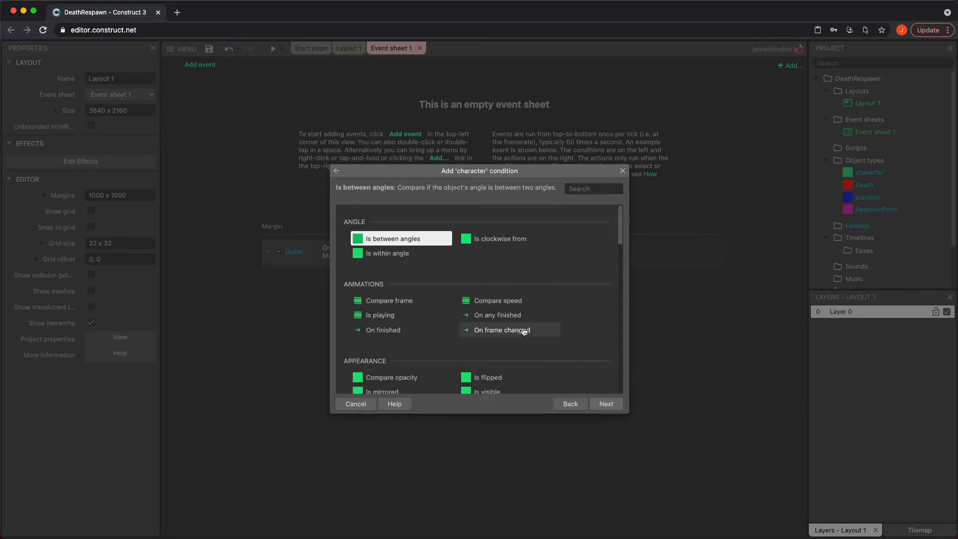
pyautogui.scroll(-3)
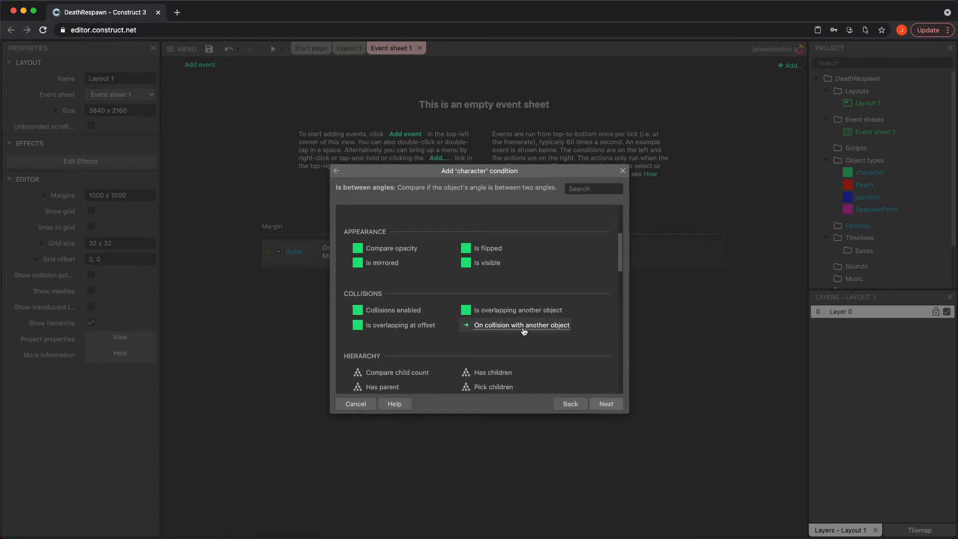
pyautogui.click(521, 324)
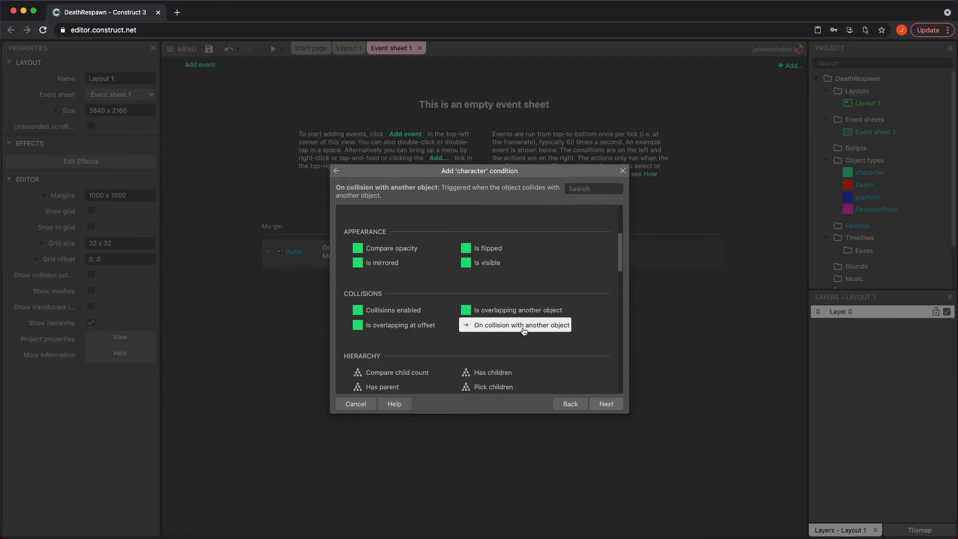
pyautogui.moveTo(526, 353)
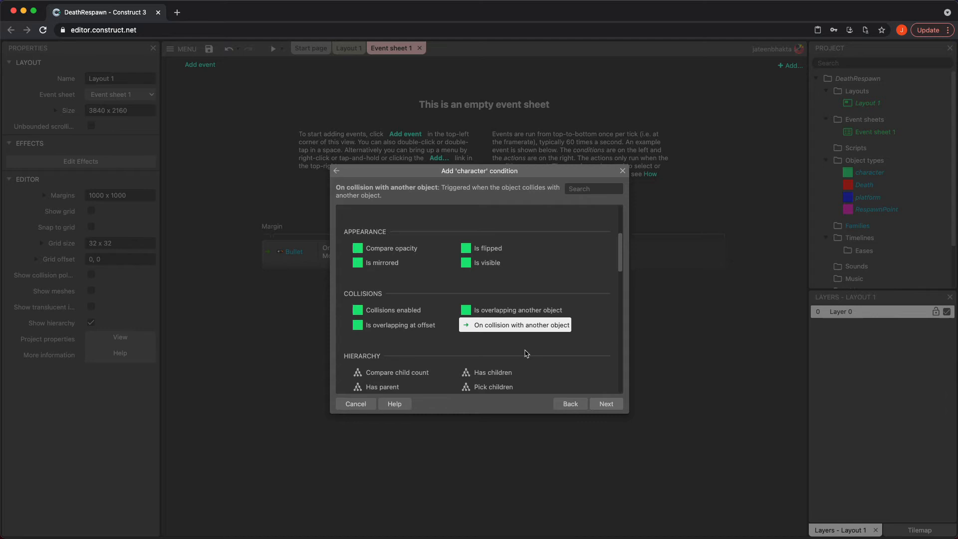
pyautogui.moveTo(518, 339)
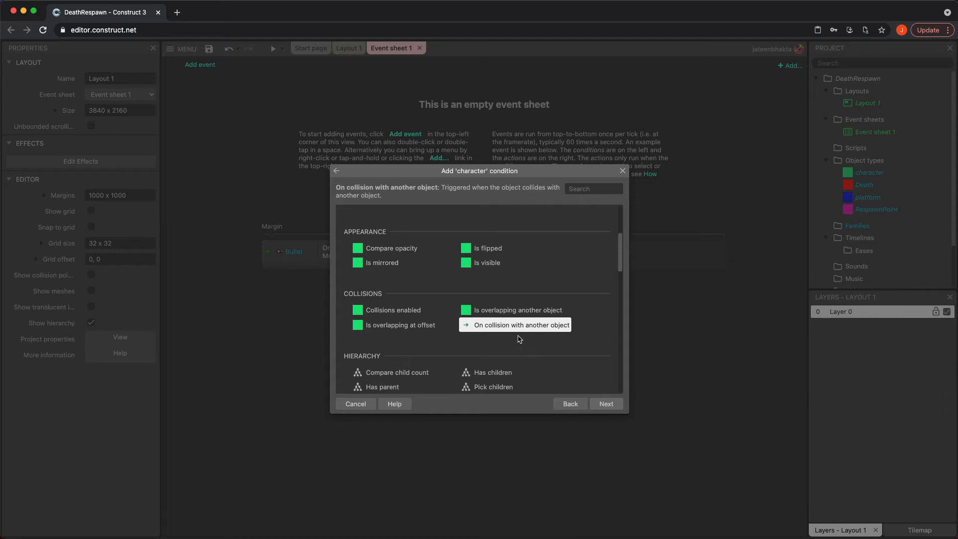
pyautogui.moveTo(487, 333)
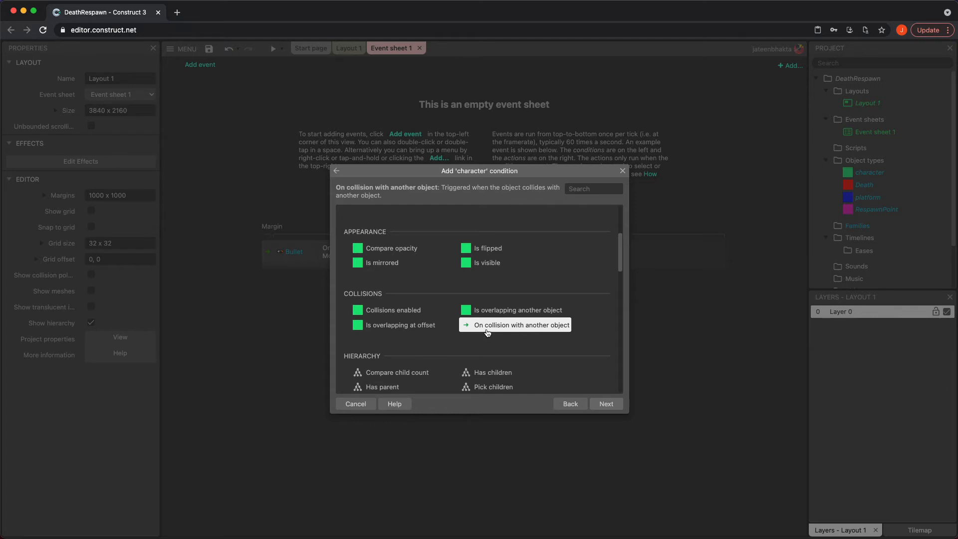
pyautogui.moveTo(566, 334)
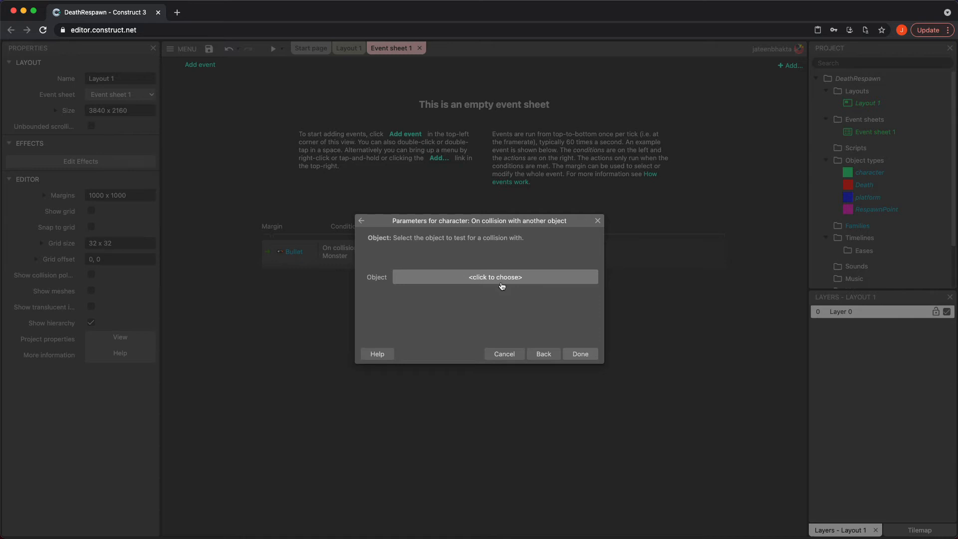
pyautogui.click(495, 277)
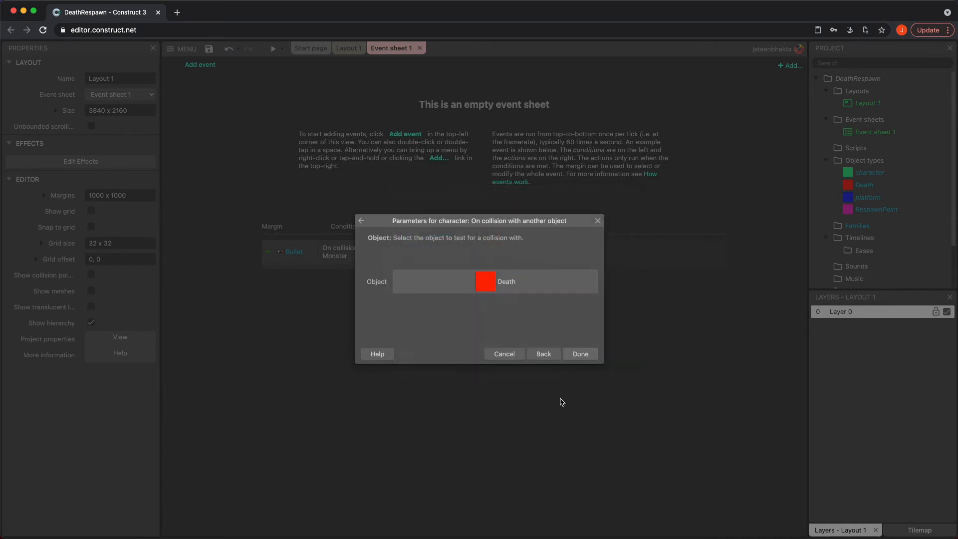
pyautogui.click(578, 354)
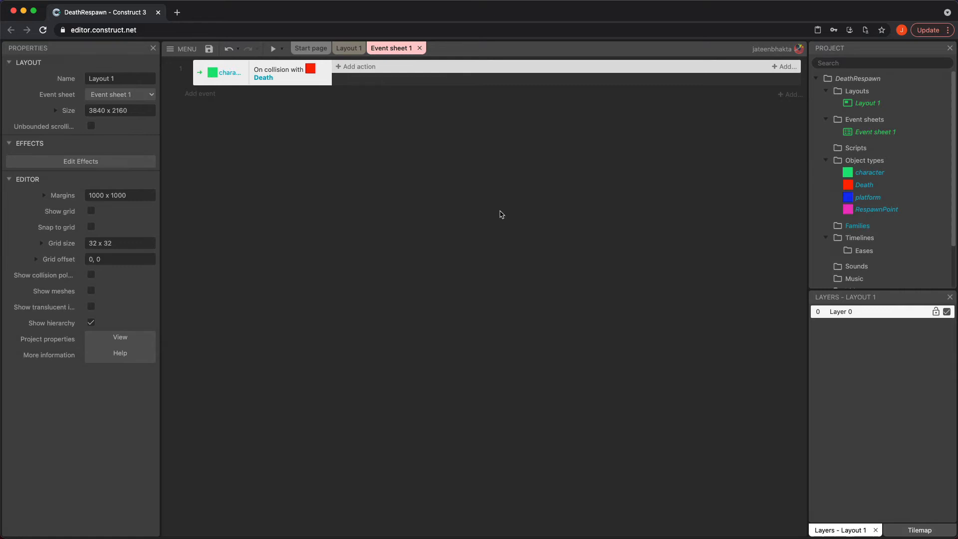
pyautogui.click(354, 66)
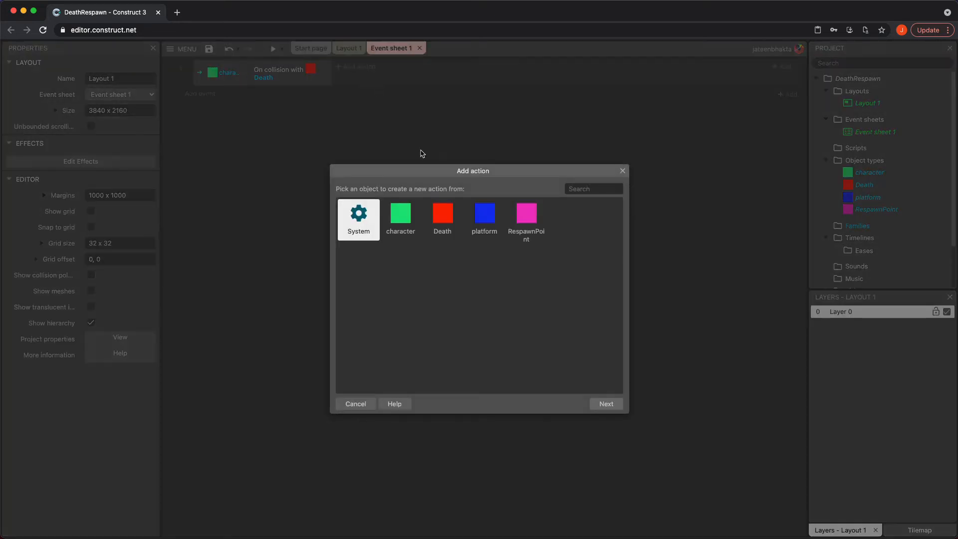
# - Add the action 'character Set position to another object' targeting RespawnPoint
pyautogui.click(400, 213)
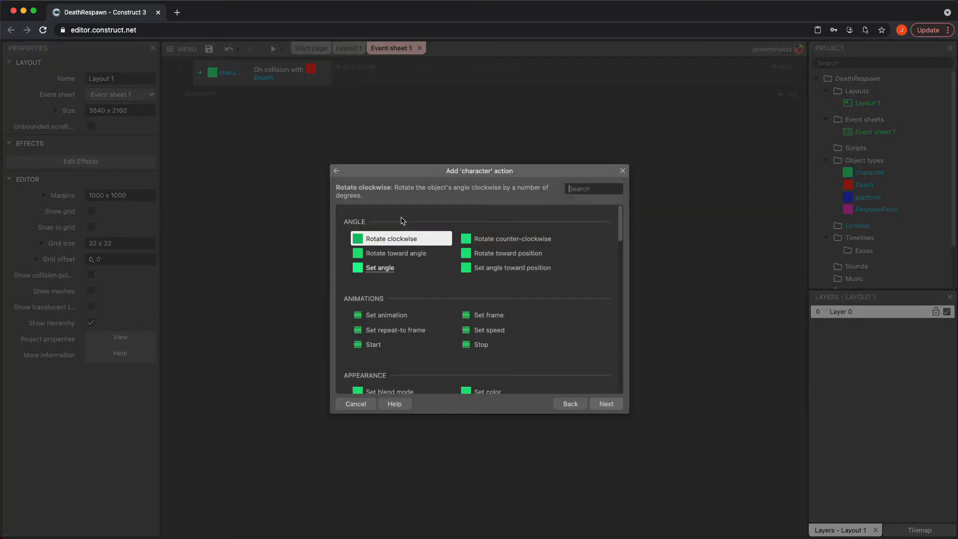
pyautogui.scroll(-3)
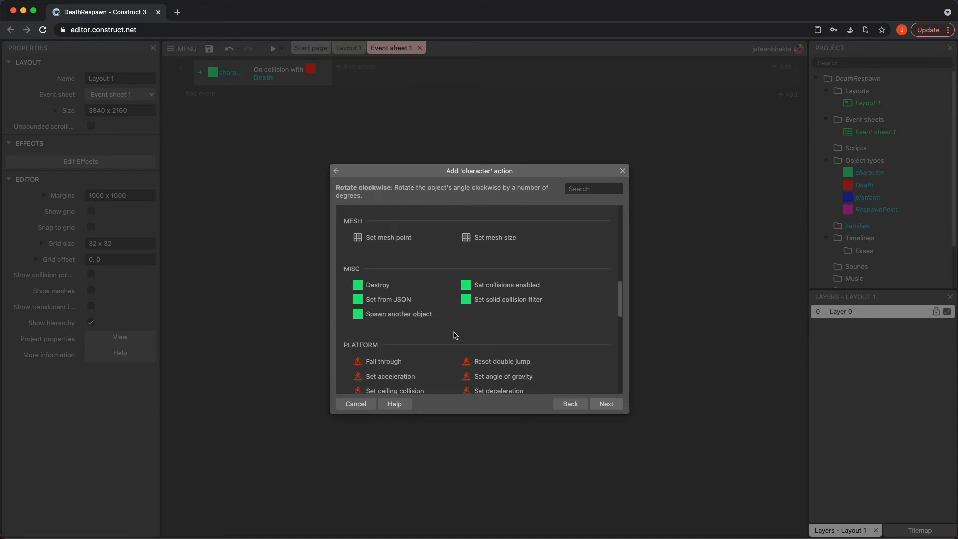
pyautogui.scroll(-3)
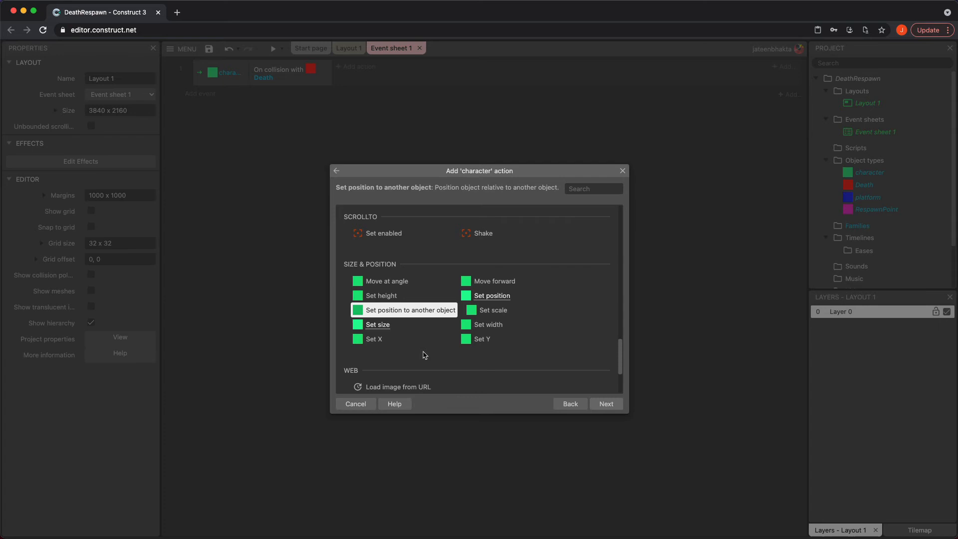
pyautogui.moveTo(516, 349)
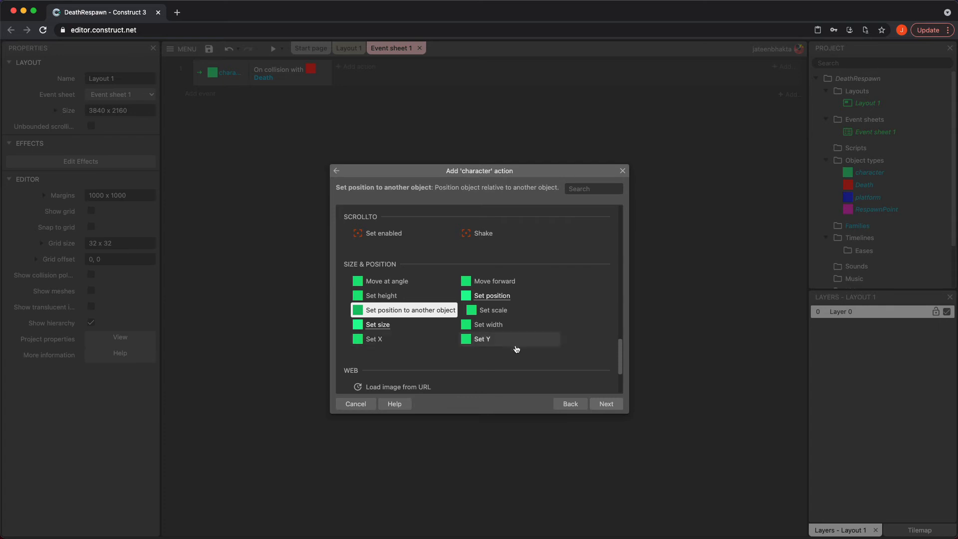
pyautogui.moveTo(510, 379)
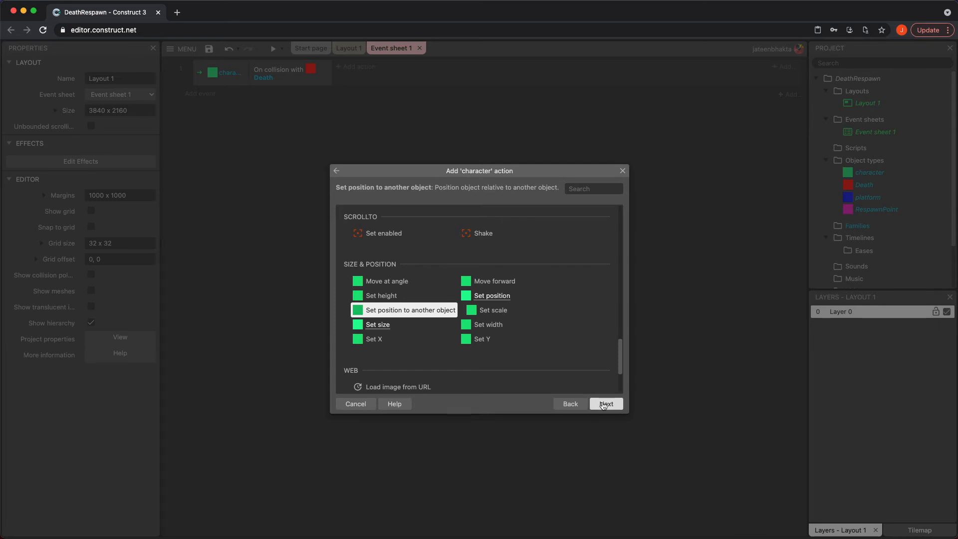
pyautogui.click(605, 403)
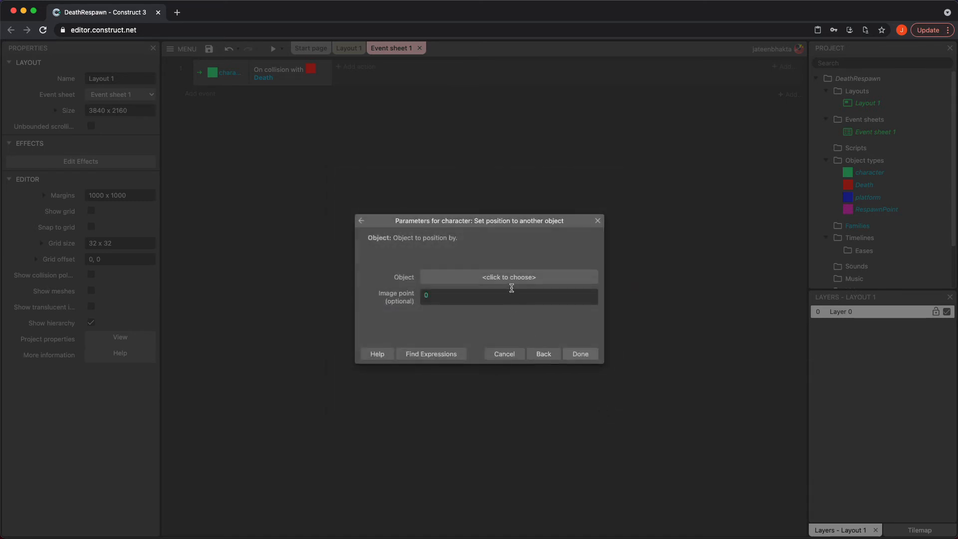
pyautogui.click(508, 277)
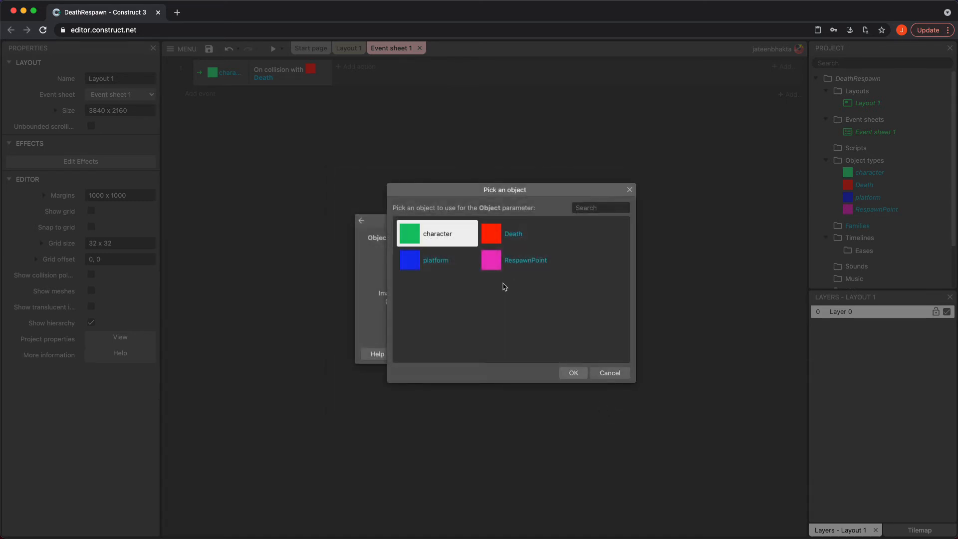
pyautogui.click(524, 260)
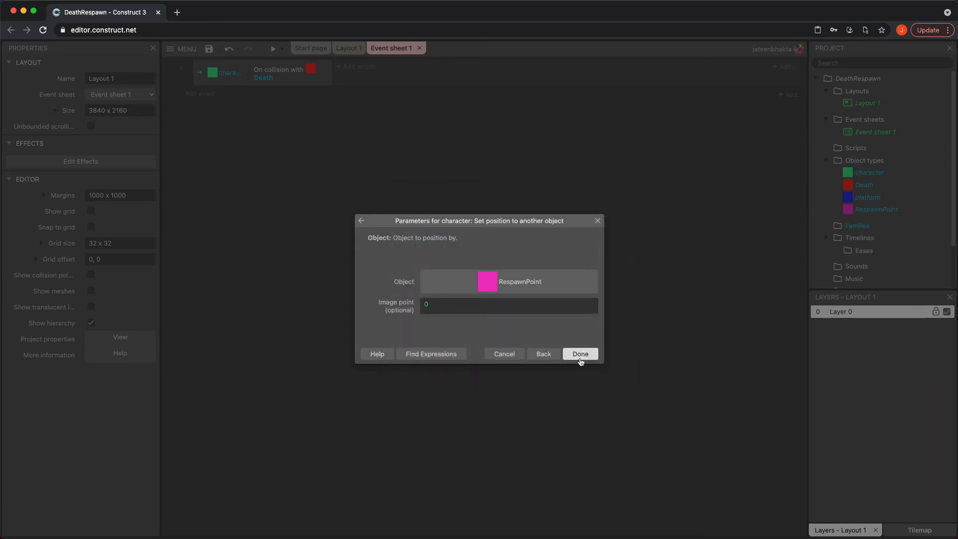
pyautogui.click(579, 354)
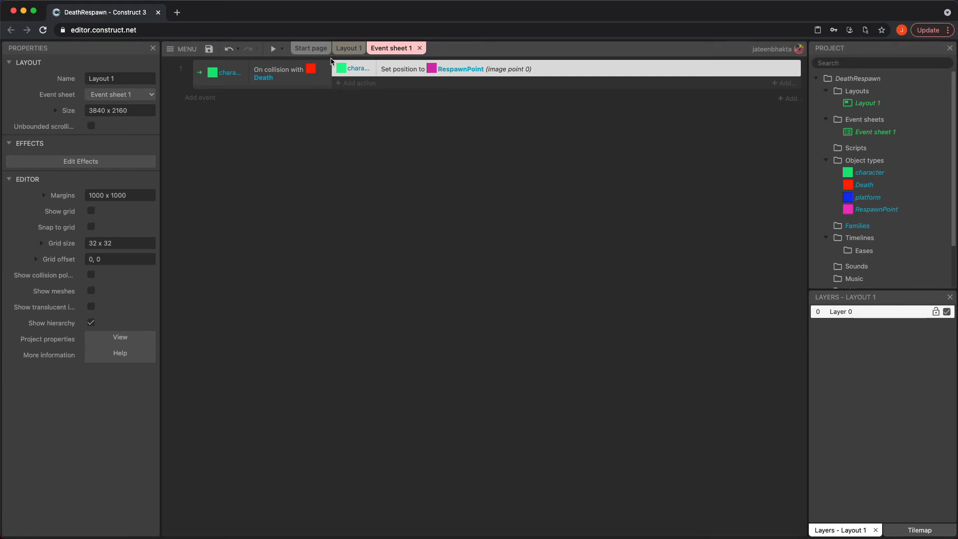
# - Return to Layout 1 and select the red Death floor to inspect it
pyautogui.click(348, 48)
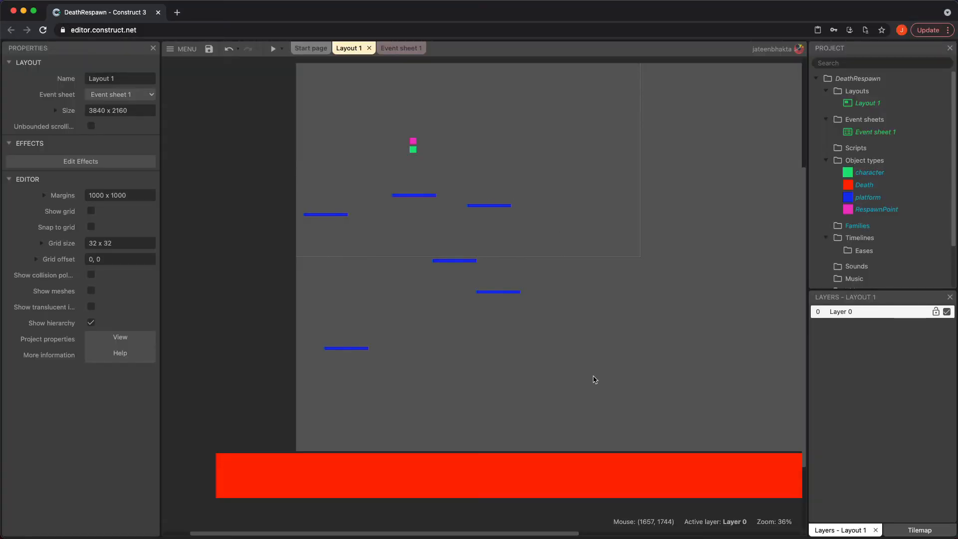
pyautogui.click(273, 49)
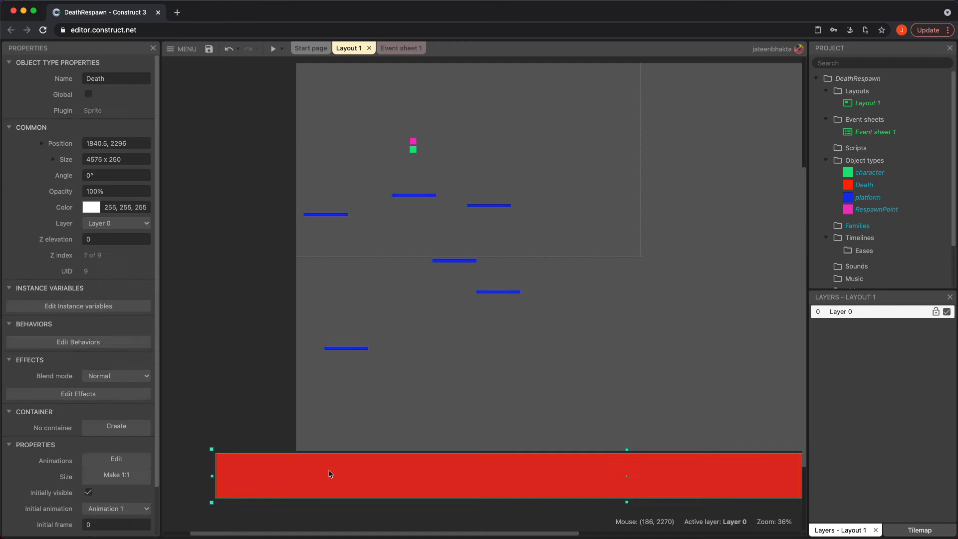
pyautogui.click(412, 148)
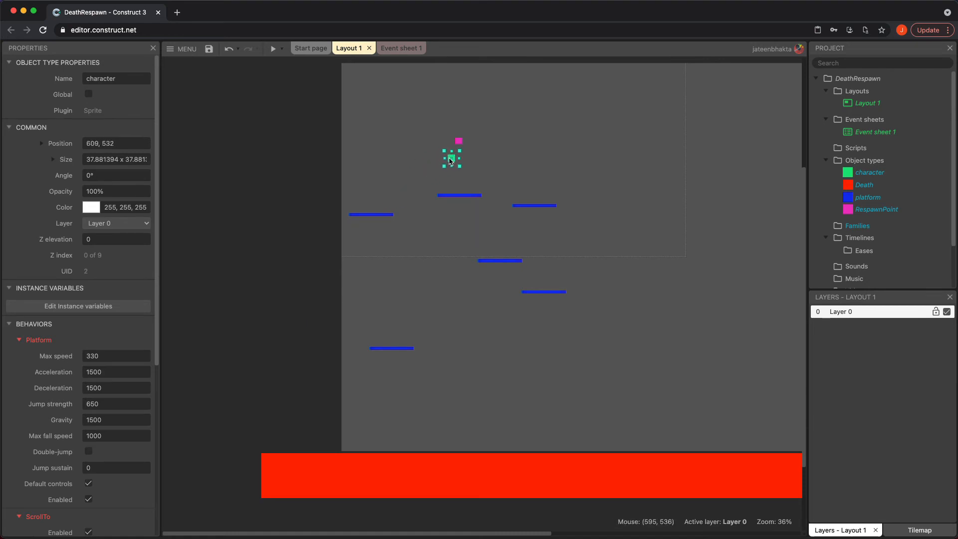
pyautogui.moveTo(451, 155); pyautogui.dragTo(457, 150)
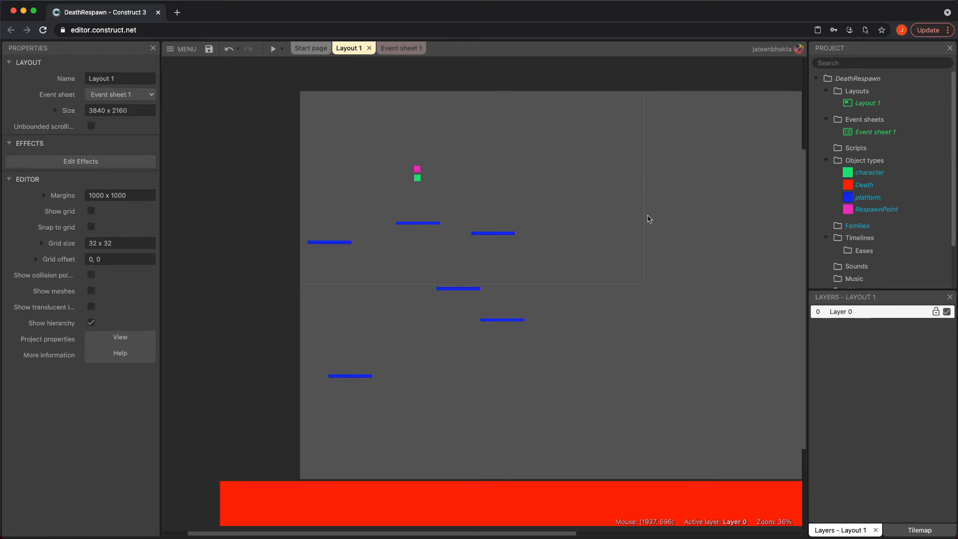
pyautogui.moveTo(585, 352)
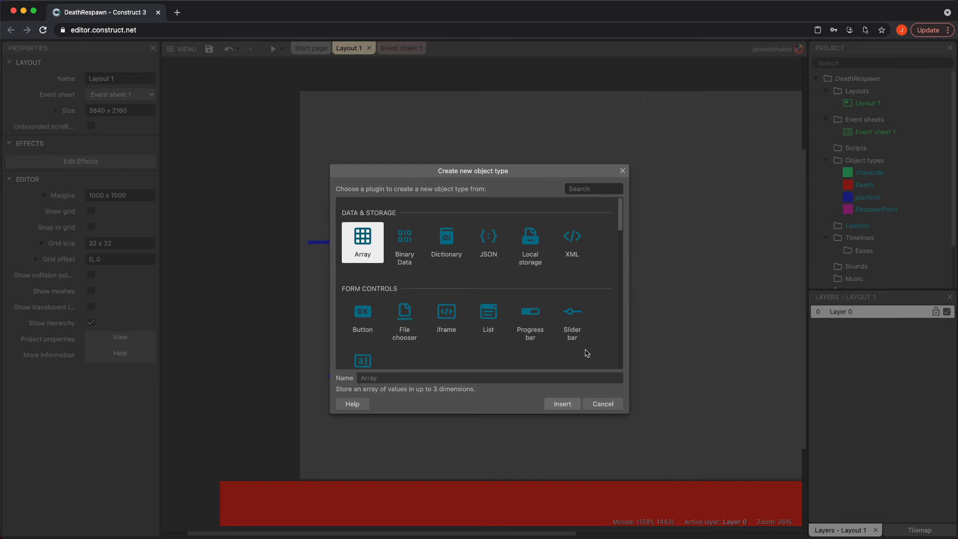
# - Create a purple 250×250 'InvisibleSolid' sprite left of the upper platforms
pyautogui.scroll(-3)
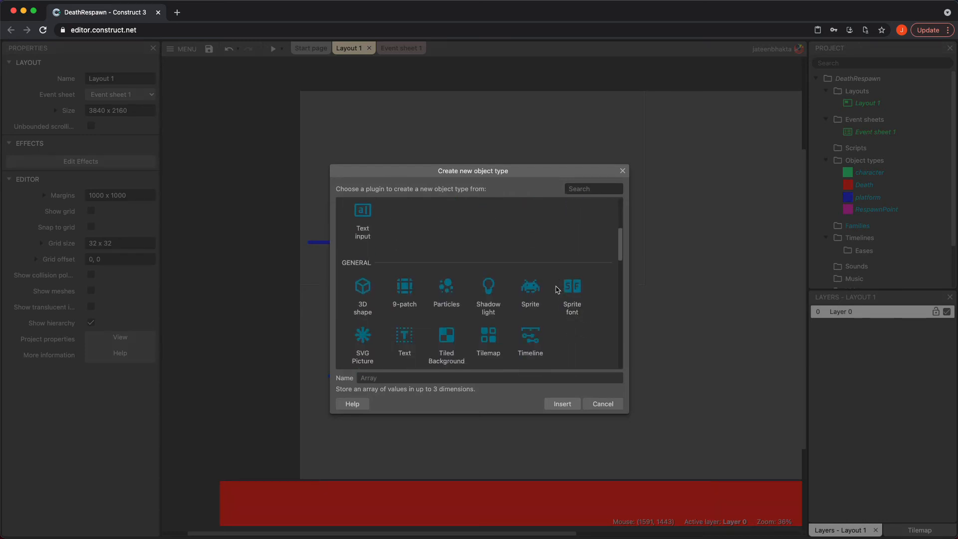
pyautogui.click(529, 286)
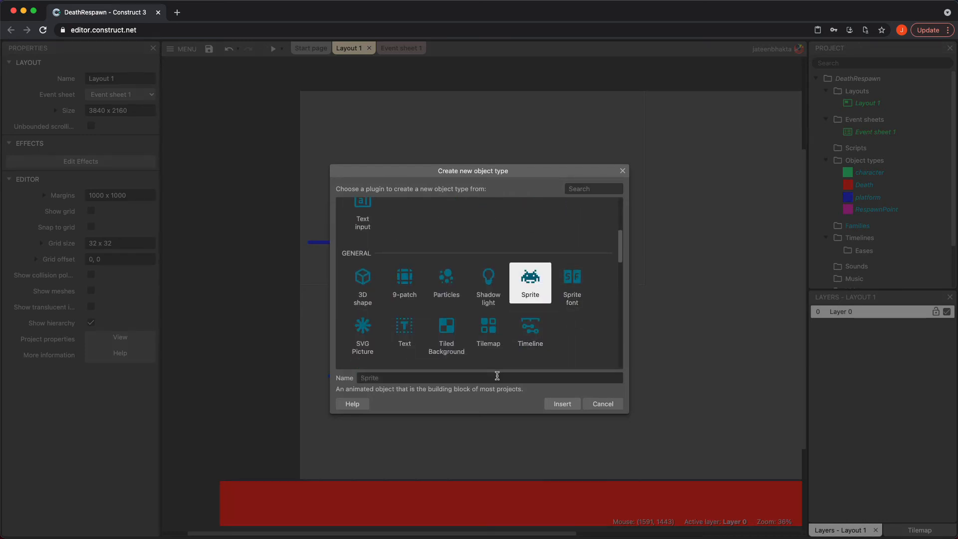
pyautogui.write('InvisibleSolid')
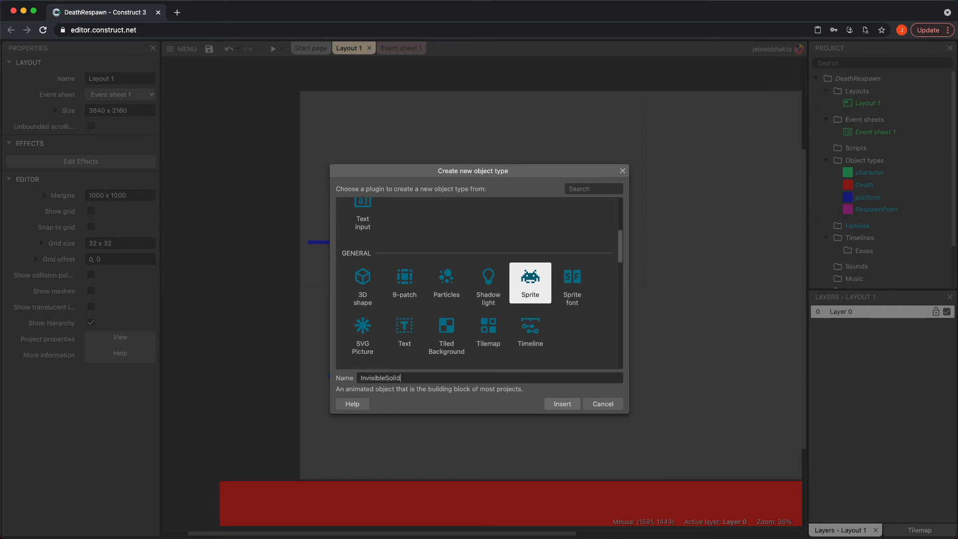
pyautogui.click(561, 403)
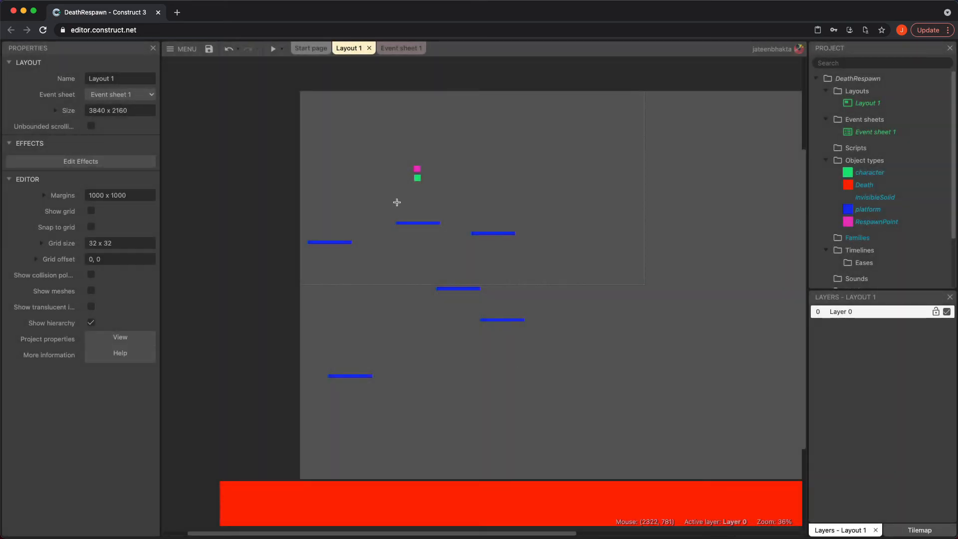
pyautogui.doubleClick(874, 197)
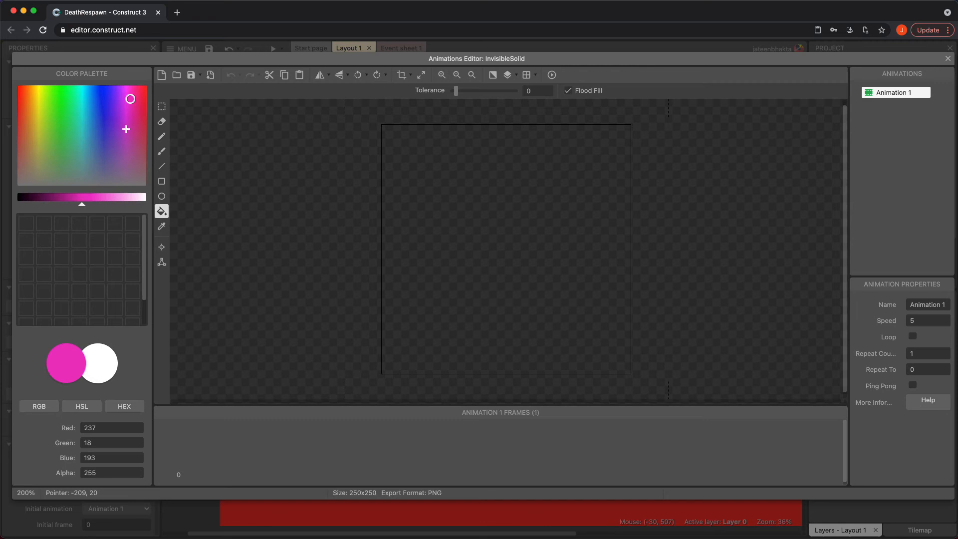
pyautogui.click(118, 143)
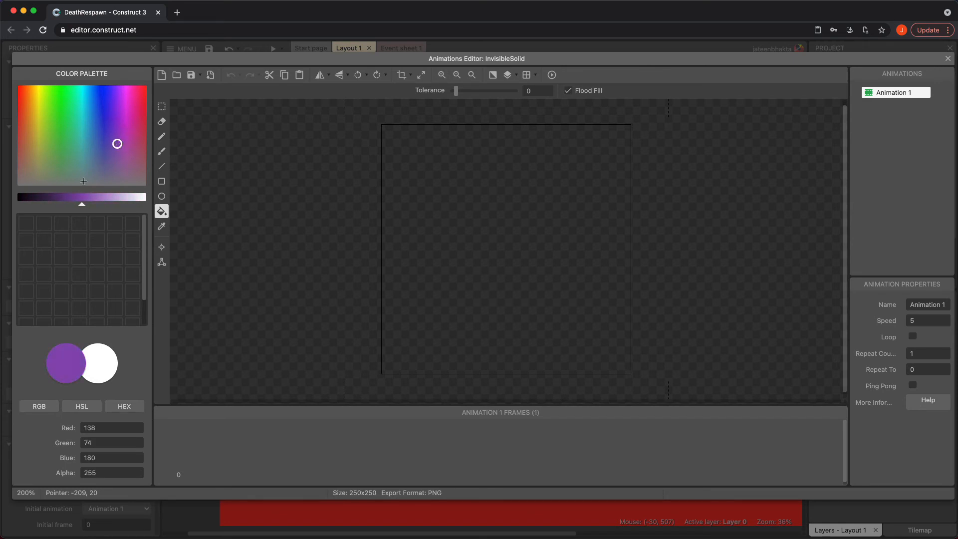
pyautogui.click(503, 175)
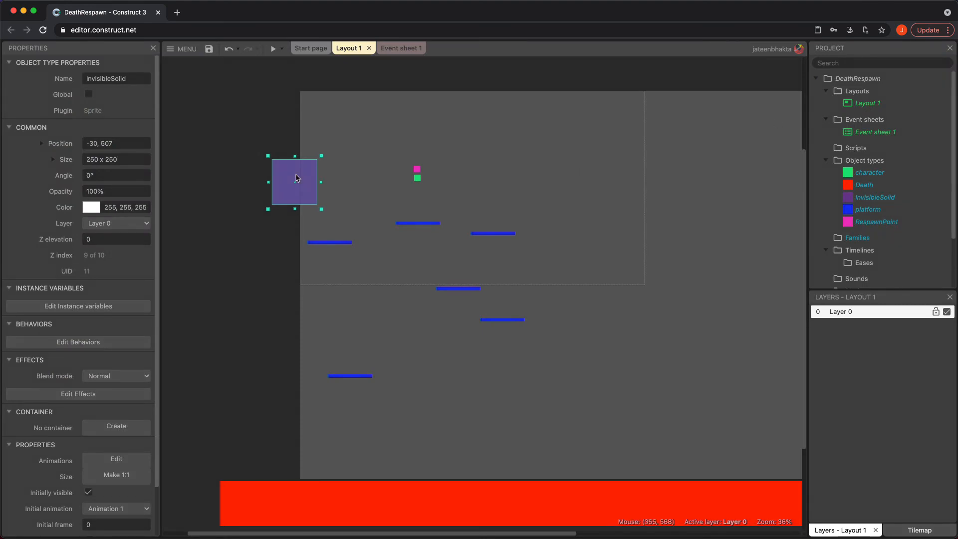
# - Stretch InvisibleSolid into a tall left wall and place a copy at the right edge
pyautogui.moveTo(295, 180); pyautogui.dragTo(275, 178)
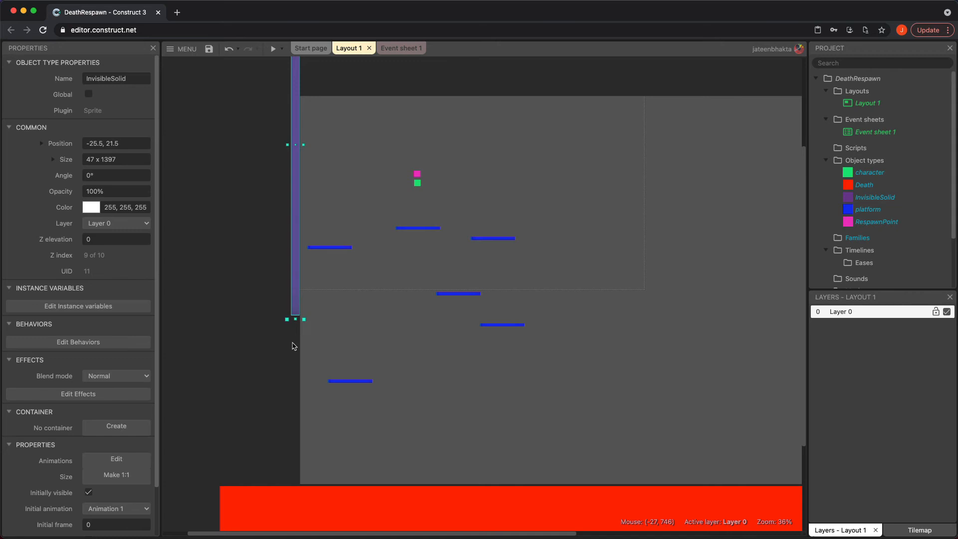
pyautogui.moveTo(295, 319); pyautogui.dragTo(278, 499)
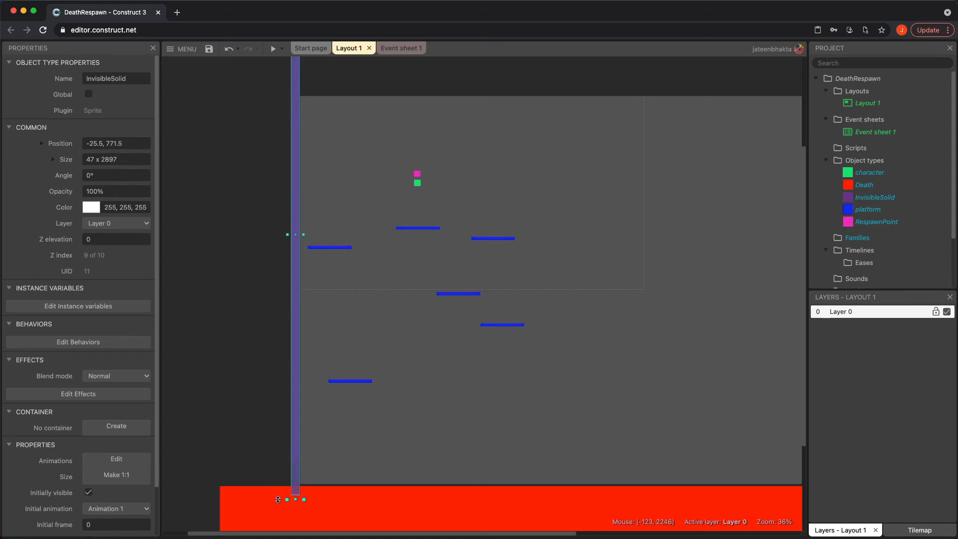
pyautogui.moveTo(575, 256)
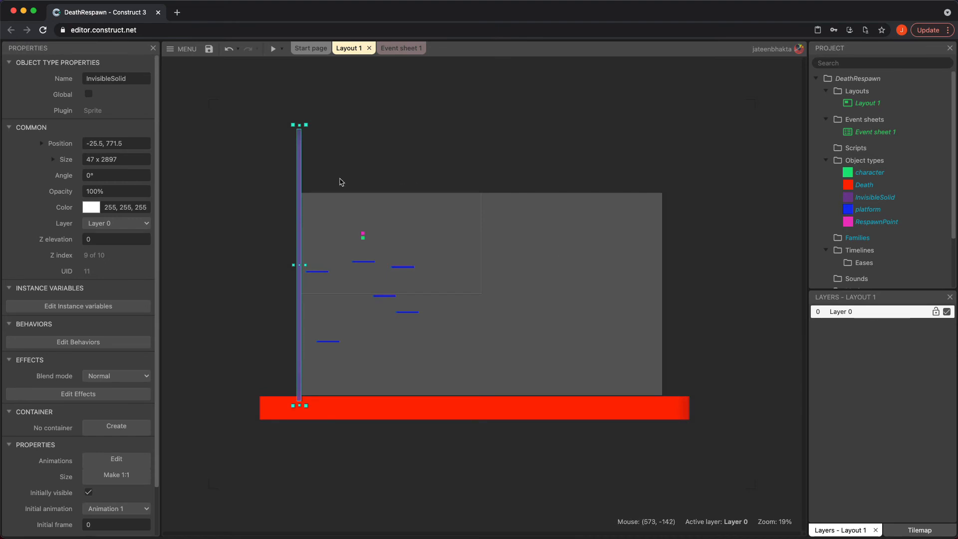
pyautogui.moveTo(324, 174)
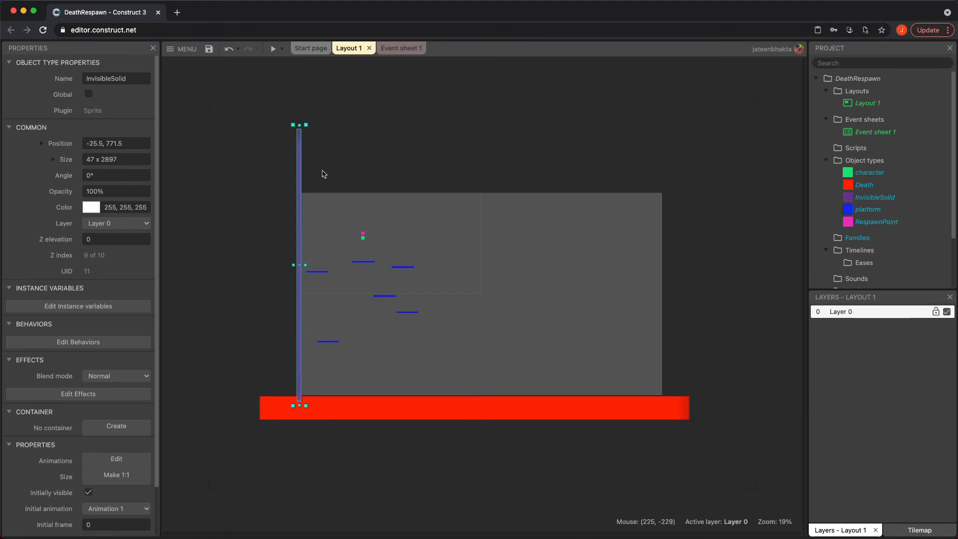
pyautogui.moveTo(437, 174)
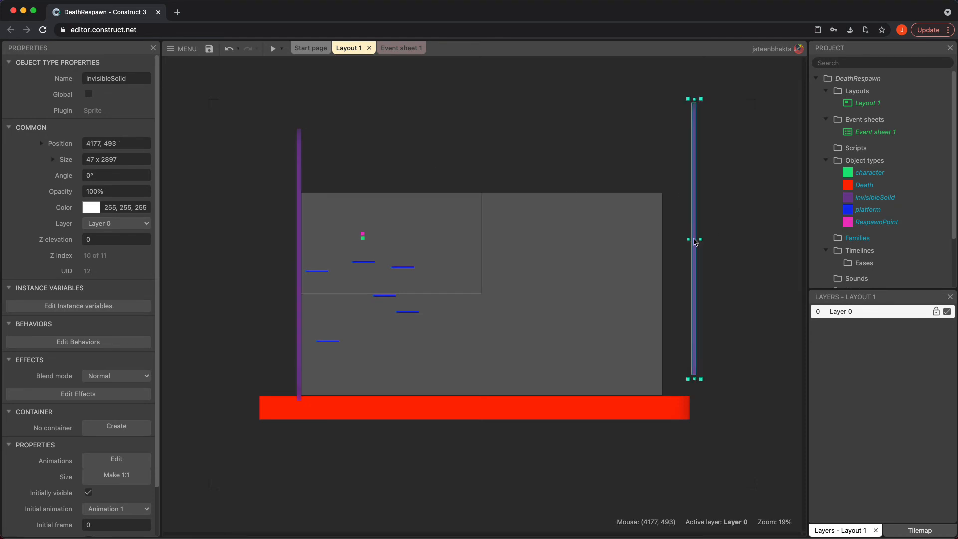
pyautogui.moveTo(692, 238); pyautogui.dragTo(664, 259)
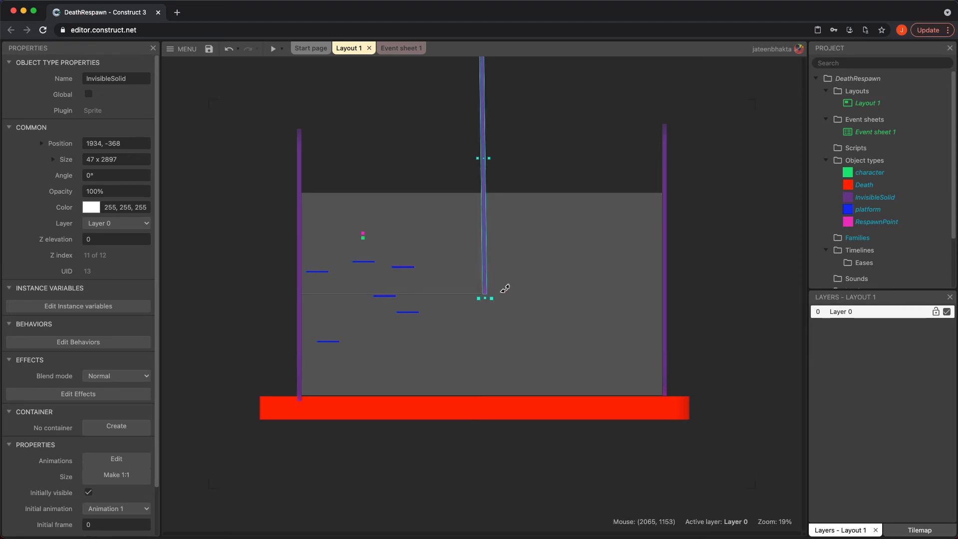
# - Rotate another copy to 270° and stretch it along the top as a ceiling
pyautogui.moveTo(484, 298); pyautogui.dragTo(623, 157)
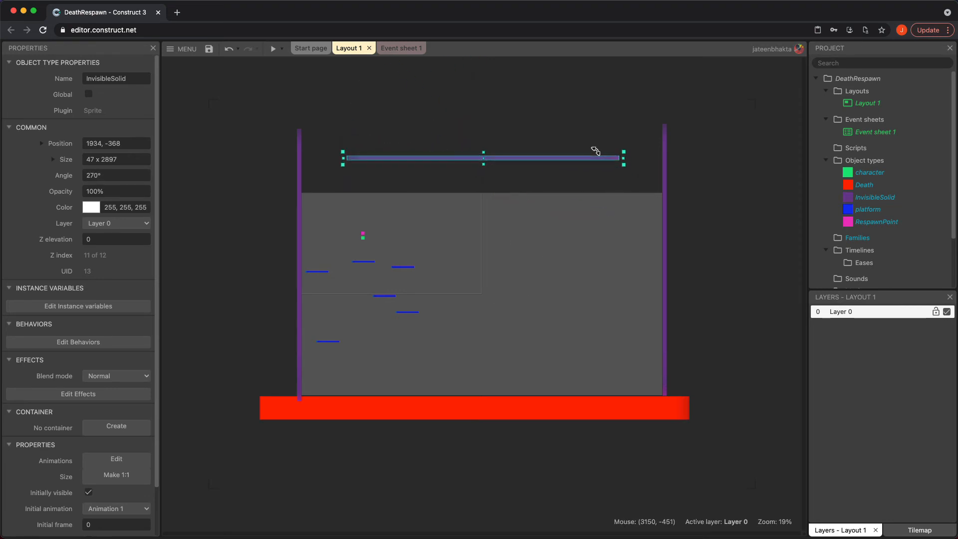
pyautogui.moveTo(623, 150); pyautogui.dragTo(674, 150)
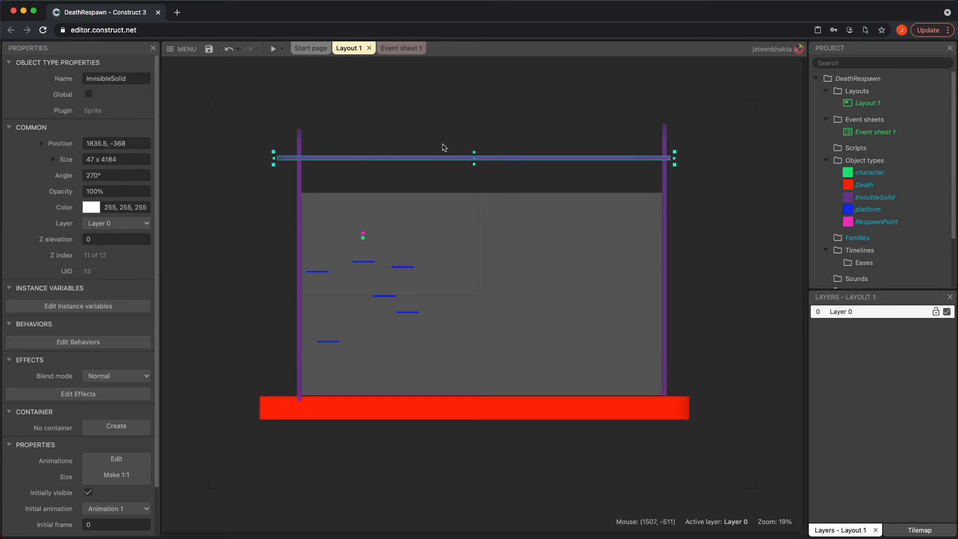
pyautogui.moveTo(444, 157); pyautogui.dragTo(448, 188)
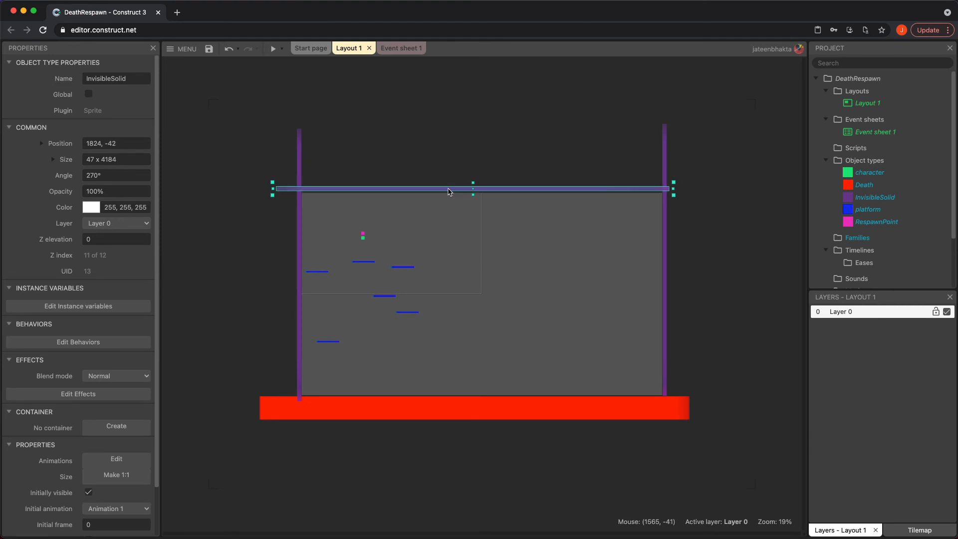
pyautogui.moveTo(449, 191); pyautogui.dragTo(449, 187)
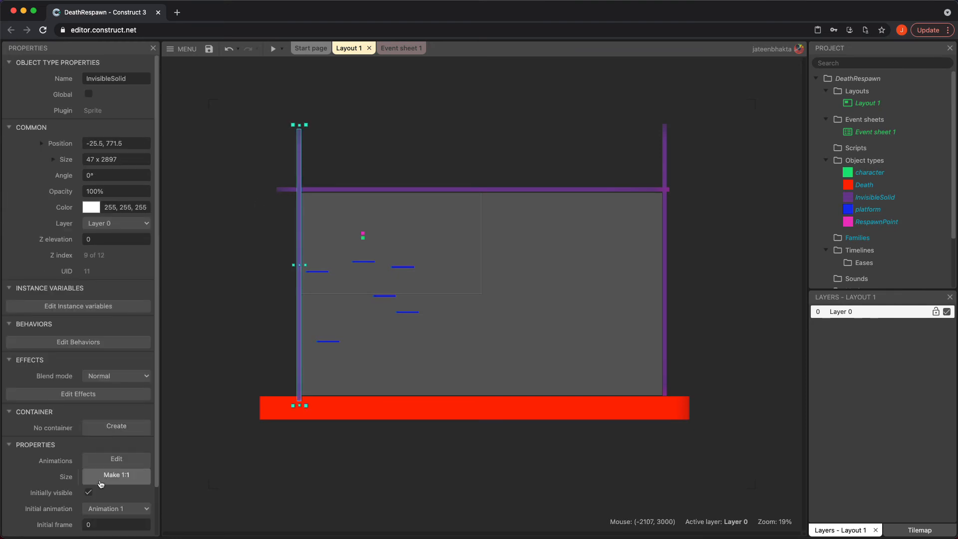
# - Make the InvisibleSolid wall start hidden and verify it carries the Solid behavior
pyautogui.click(87, 492)
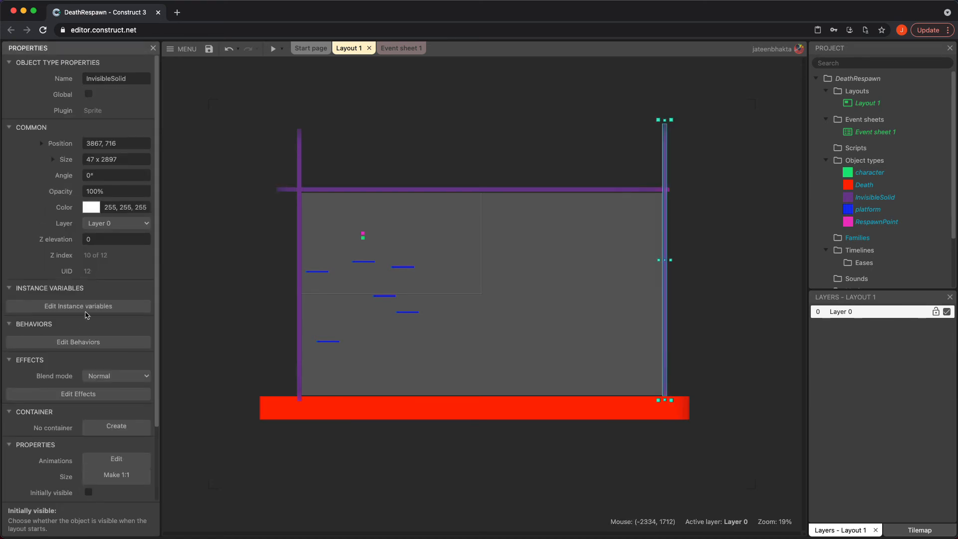
pyautogui.click(78, 342)
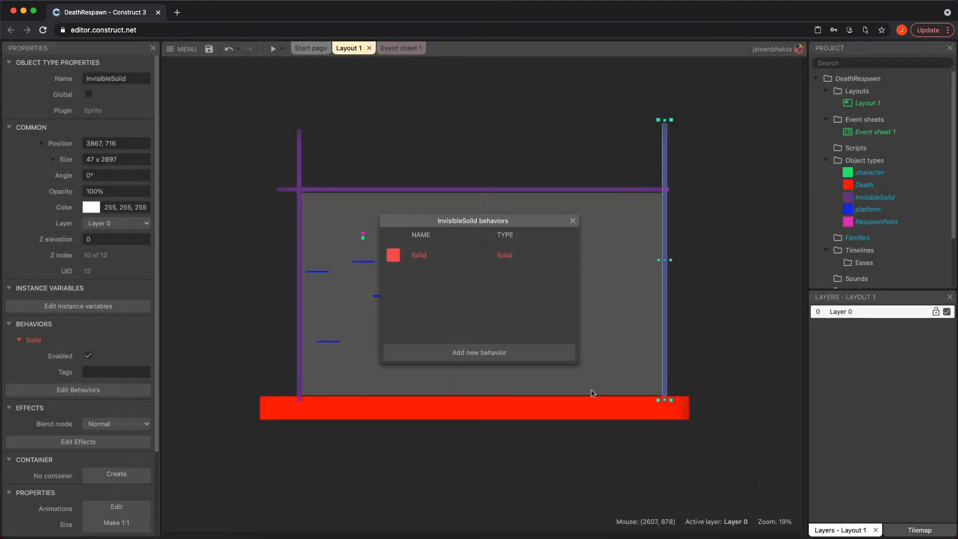
pyautogui.click(572, 220)
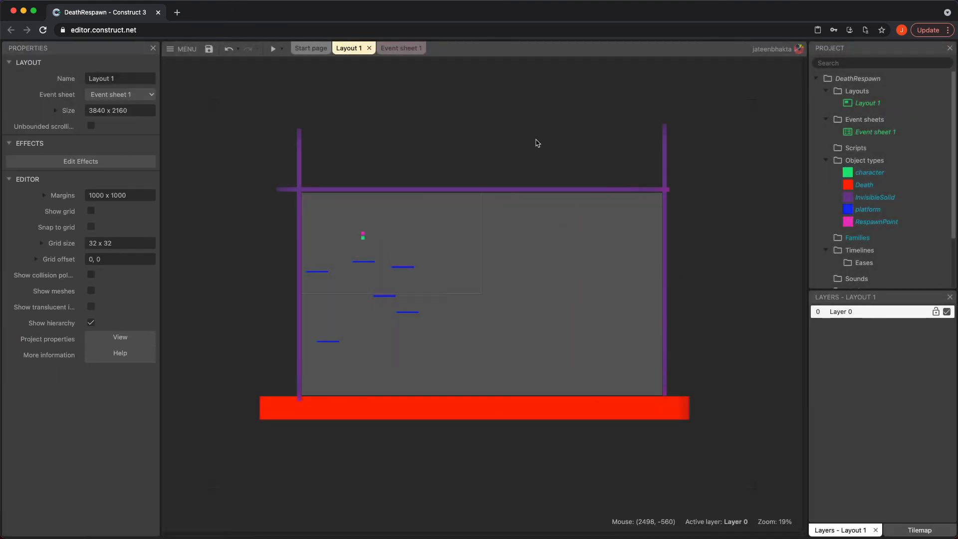
pyautogui.moveTo(179, 293)
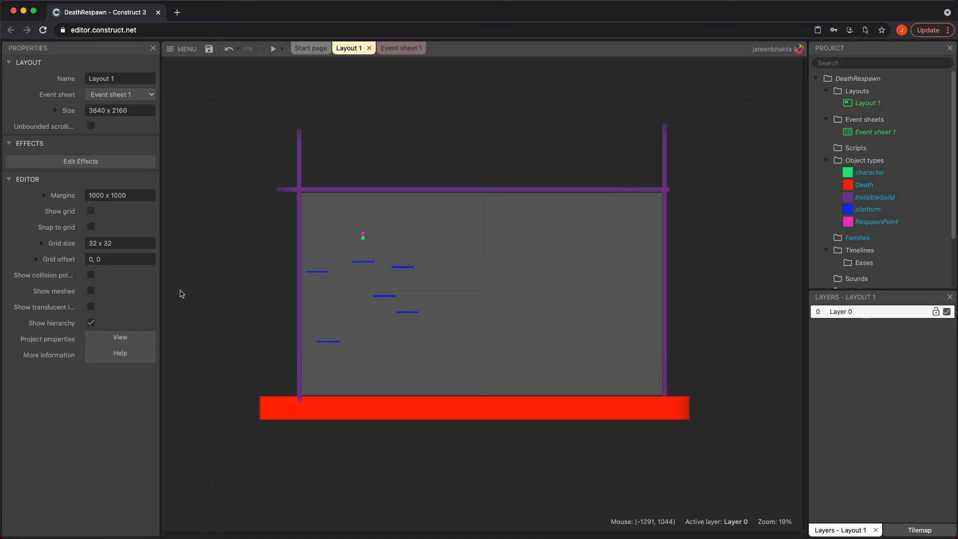
pyautogui.click(271, 48)
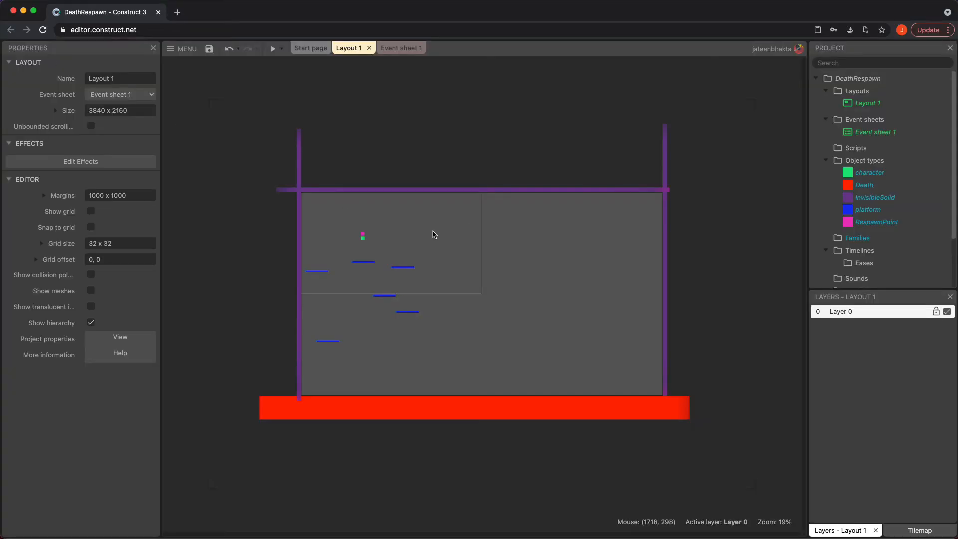
pyautogui.moveTo(236, 306)
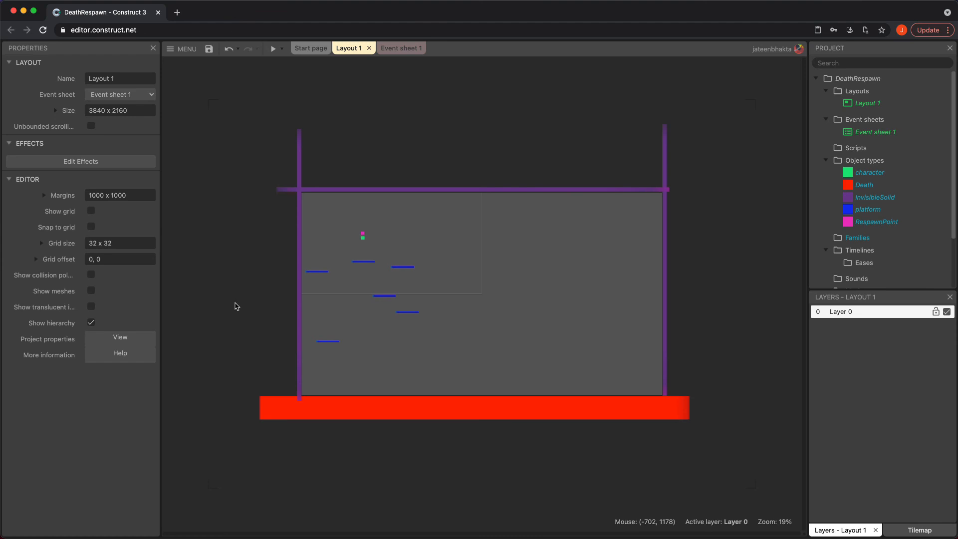
pyautogui.click(299, 262)
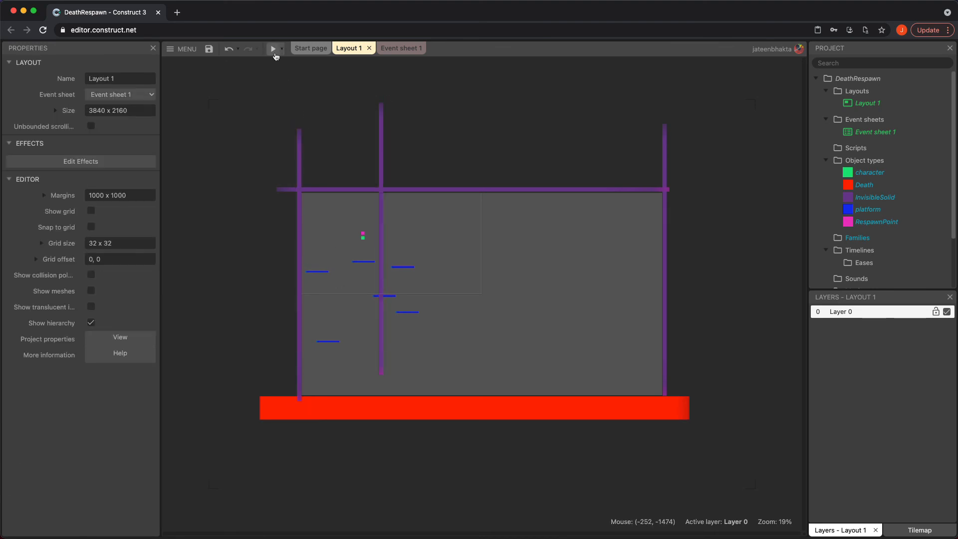
pyautogui.click(273, 49)
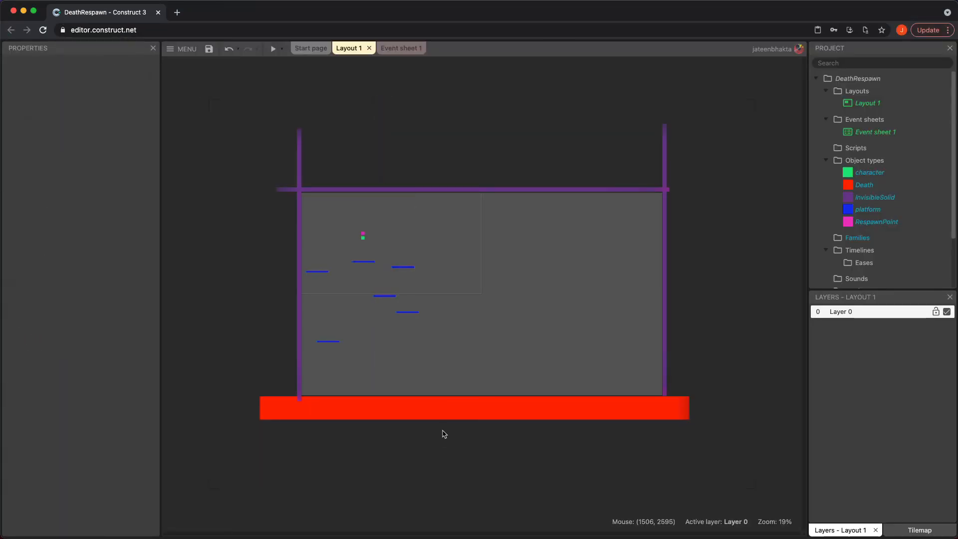
pyautogui.click(474, 408)
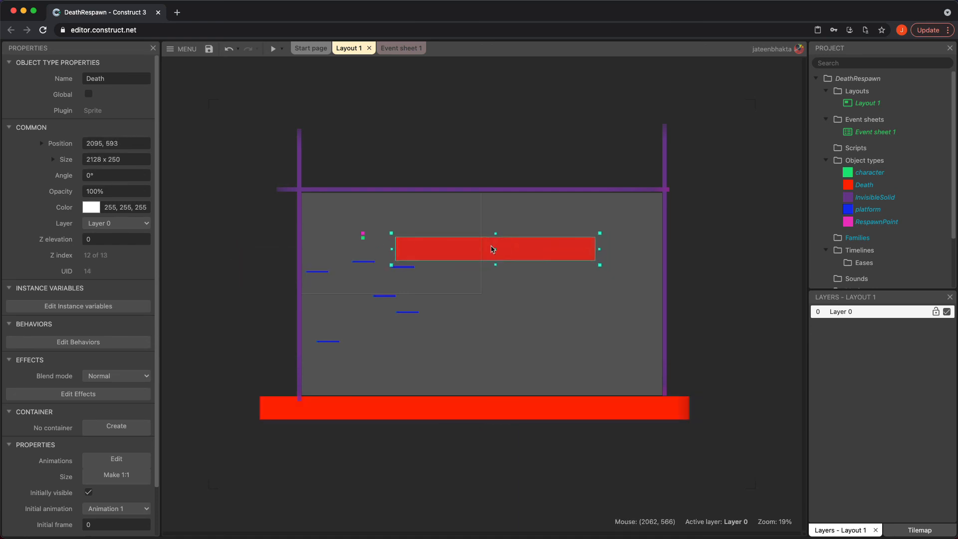
pyautogui.moveTo(491, 248); pyautogui.dragTo(478, 253)
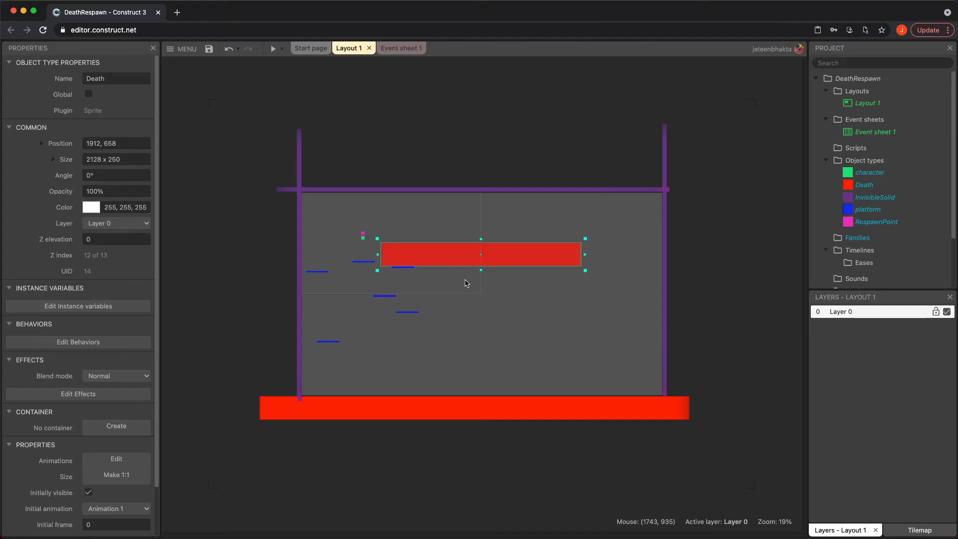
pyautogui.click(88, 492)
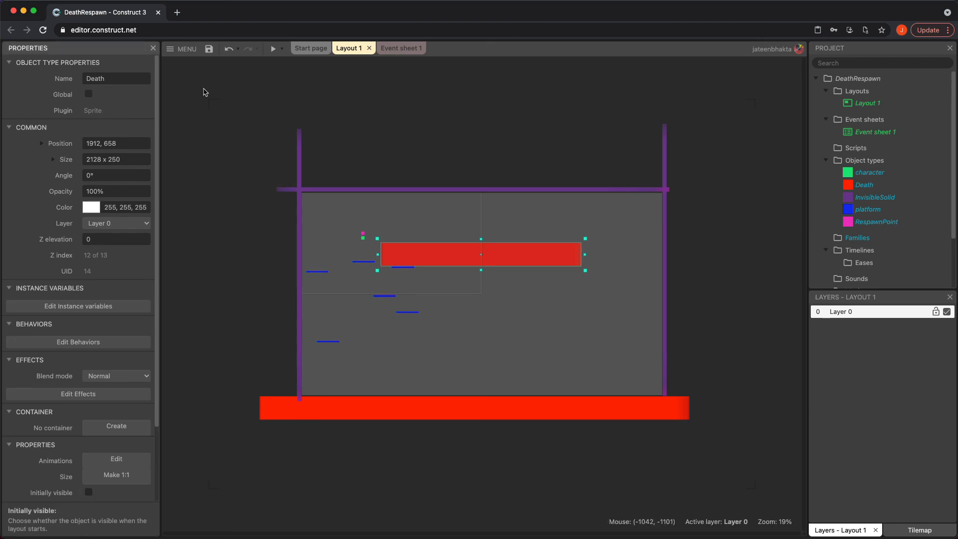
pyautogui.moveTo(536, 276)
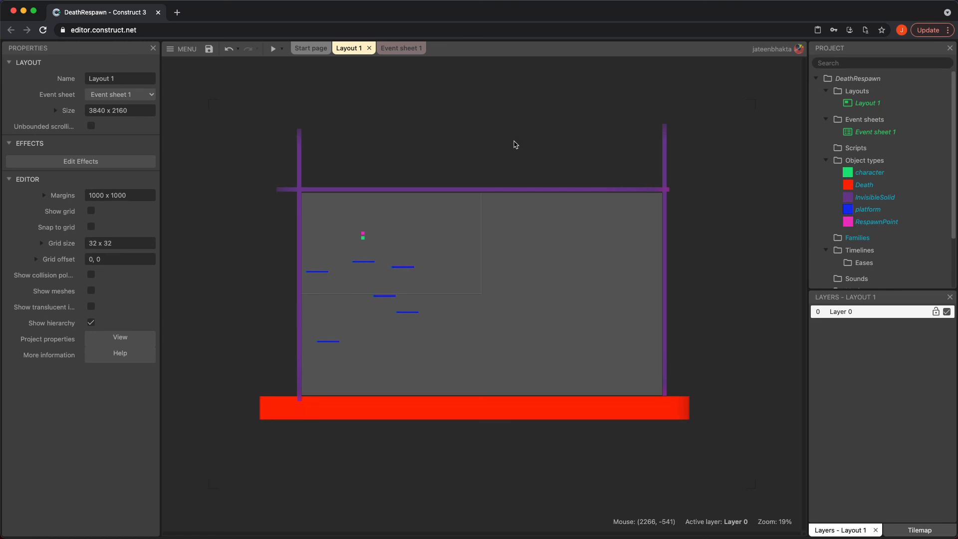
pyautogui.moveTo(410, 212)
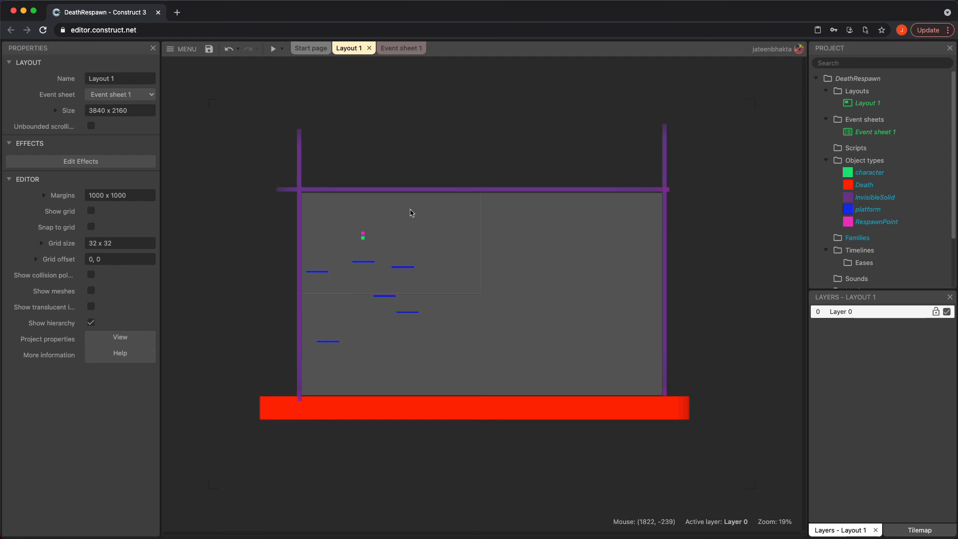
pyautogui.moveTo(368, 270)
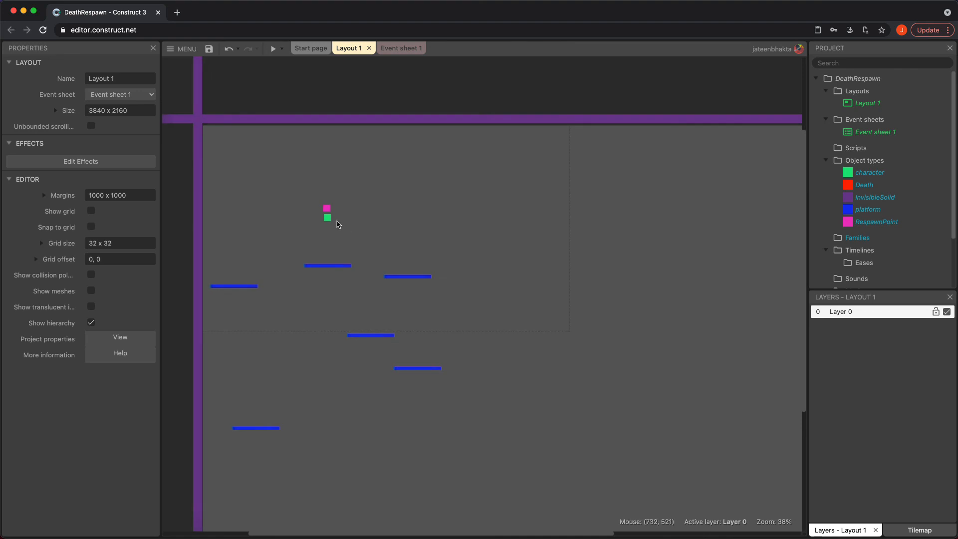
# - Select the left boundary wall, then view the character-collides-with-Death respawn event in Event sheet 1
pyautogui.click(326, 208)
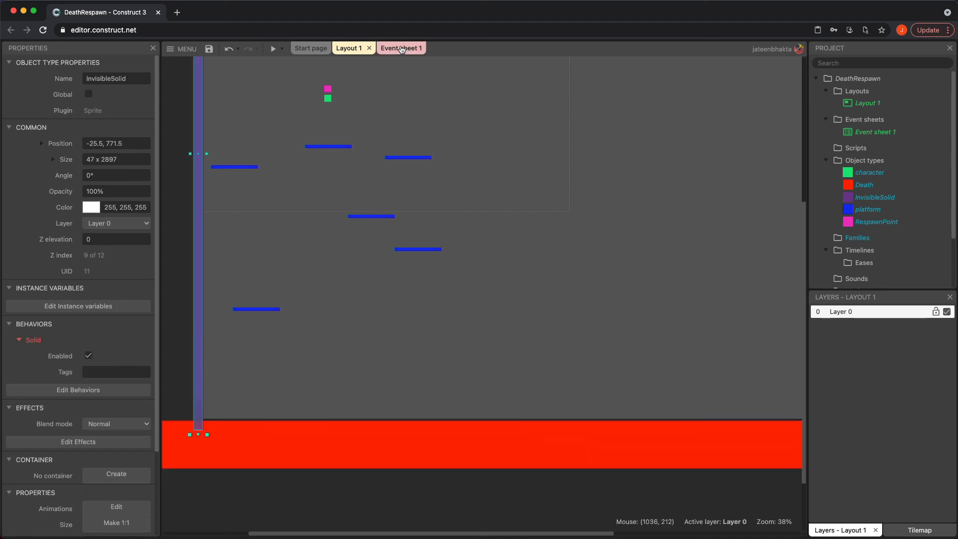
pyautogui.click(398, 48)
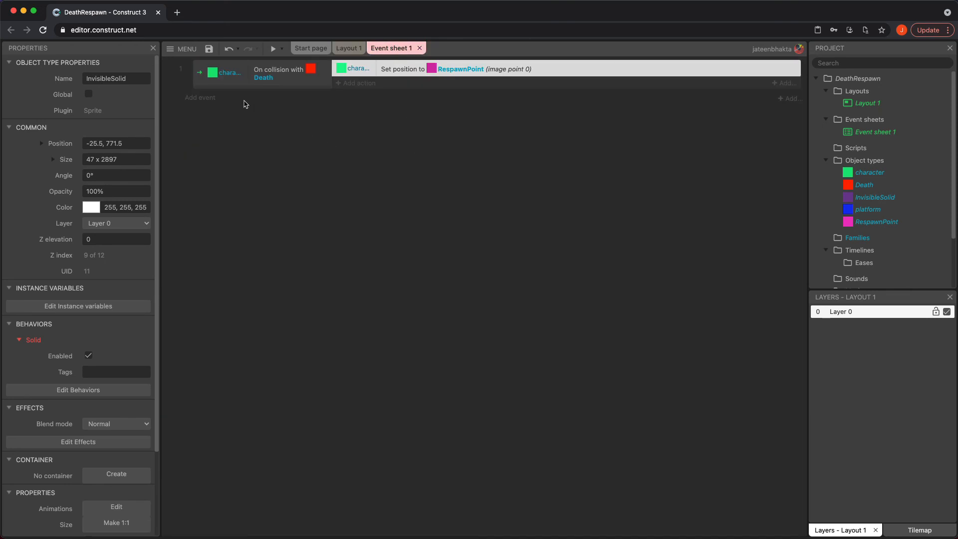
pyautogui.moveTo(265, 173)
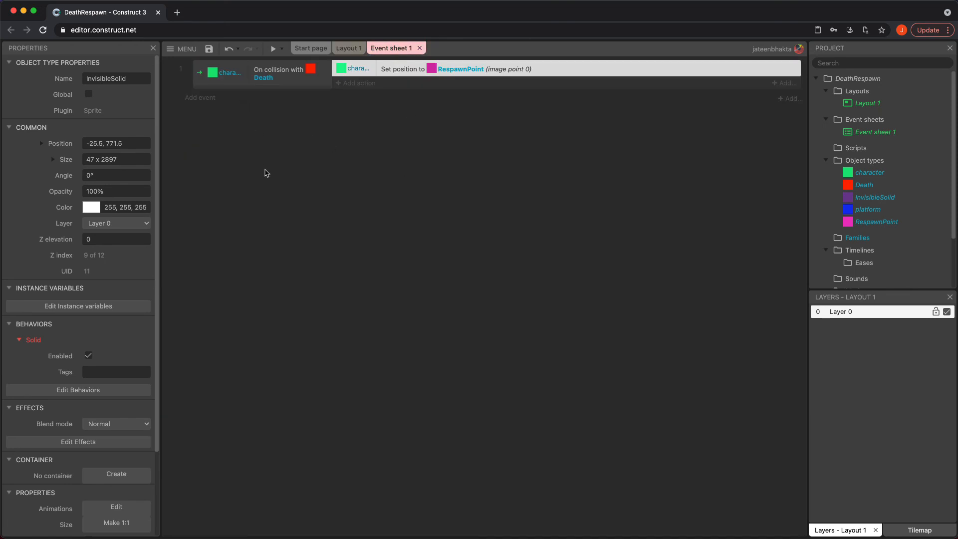